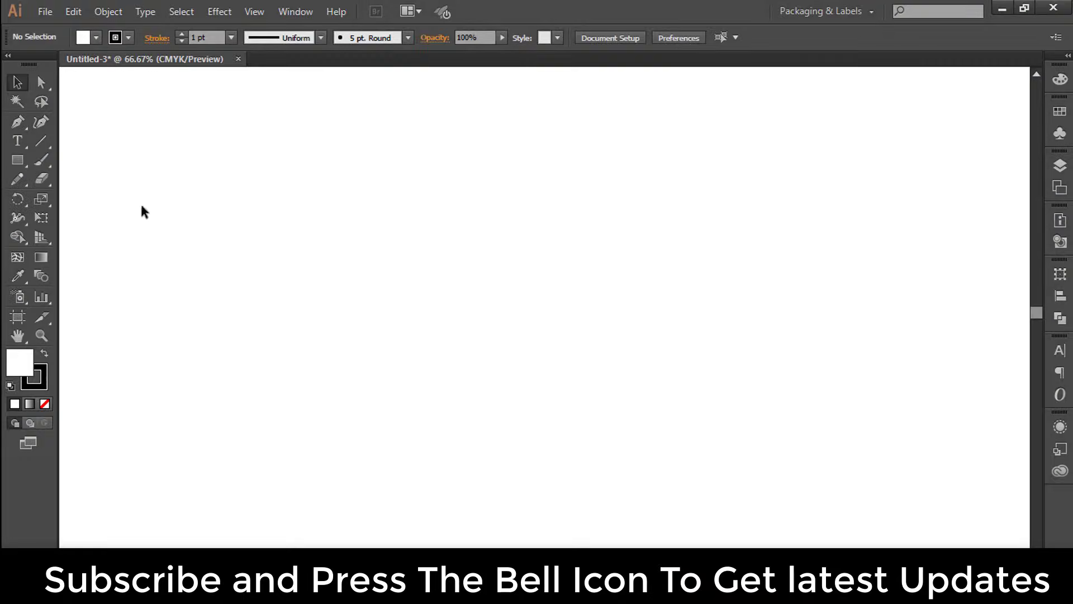
# Create a rectangle 80.01 mm wide by 135.128 mm tall as the first box panel
pyautogui.click(17, 160)
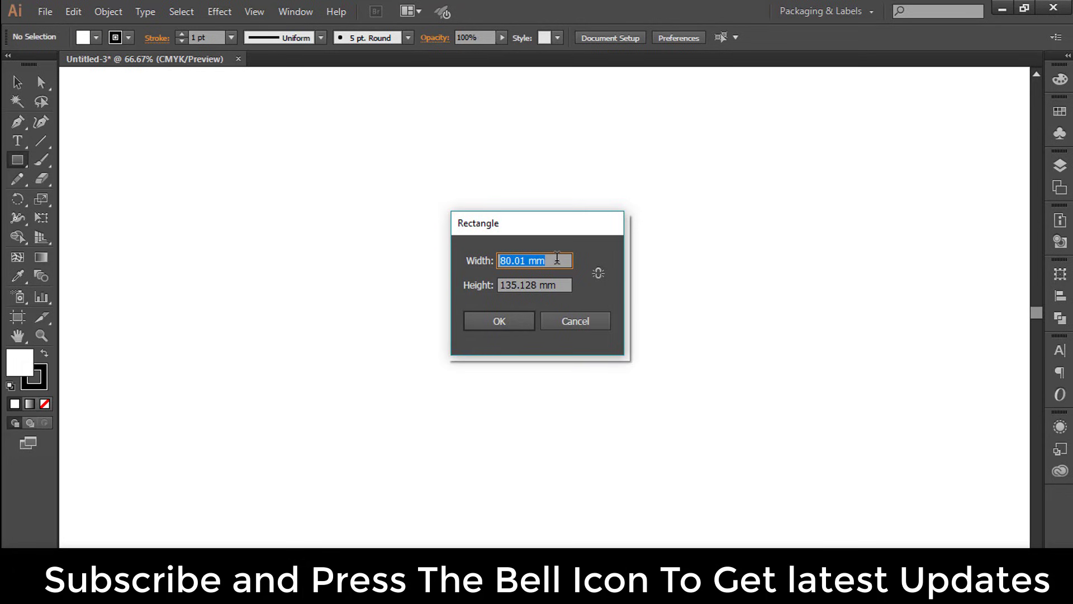
pyautogui.write('3.')
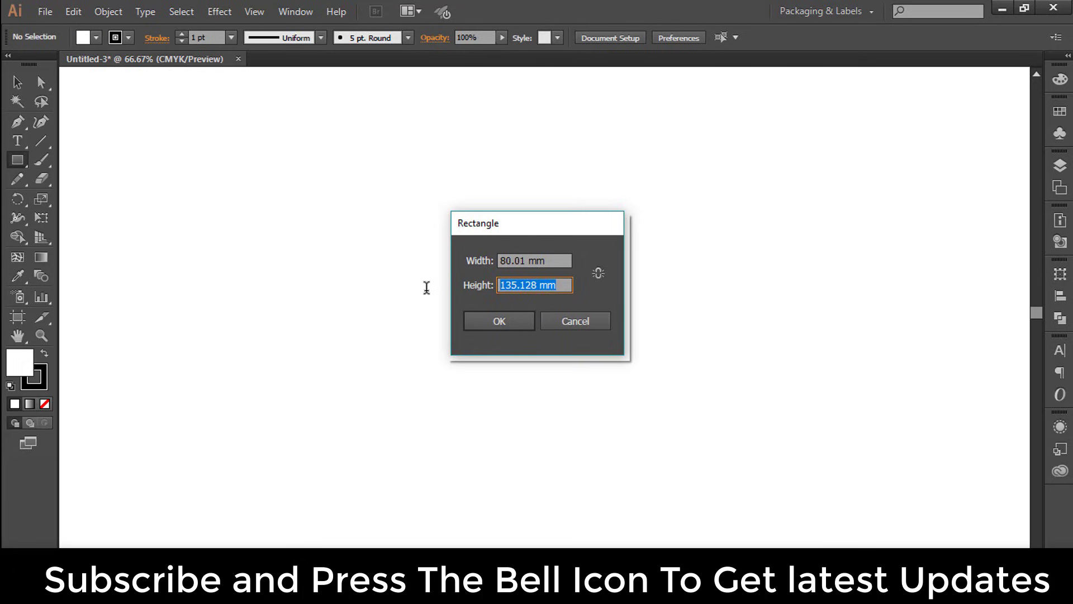
pyautogui.write('5.32 i')
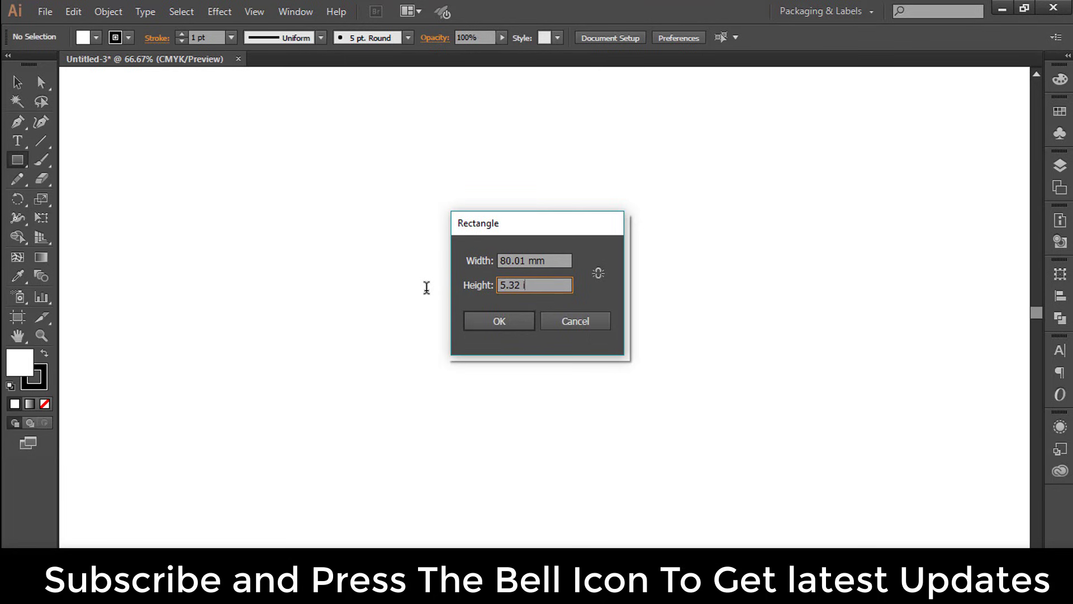
pyautogui.click(499, 321)
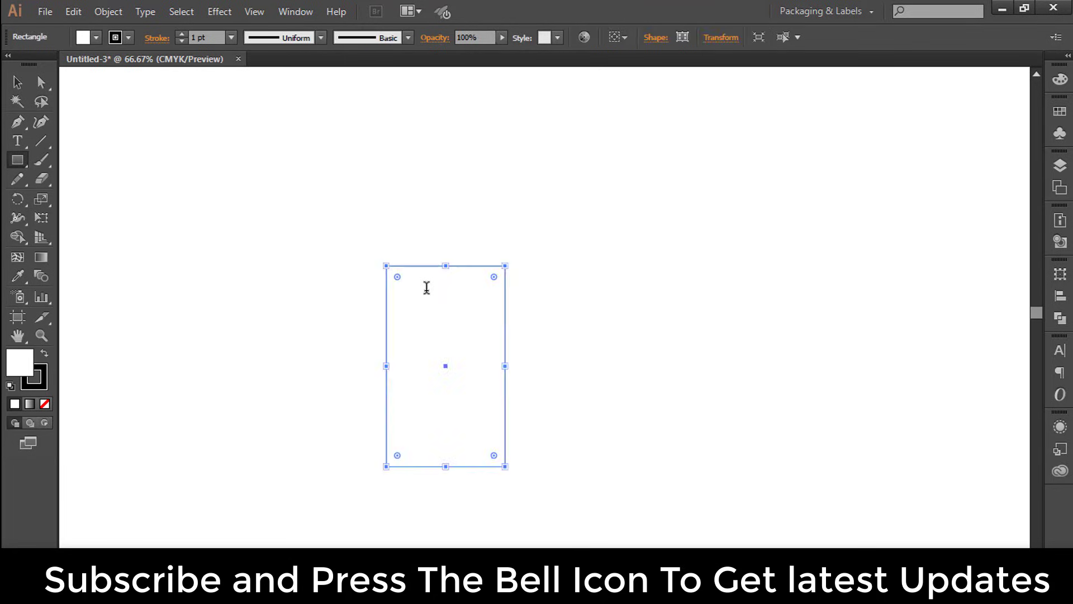
# Duplicate the panel to its right and narrow the copy to 44.45 mm wide in Transform
pyautogui.click(40, 81)
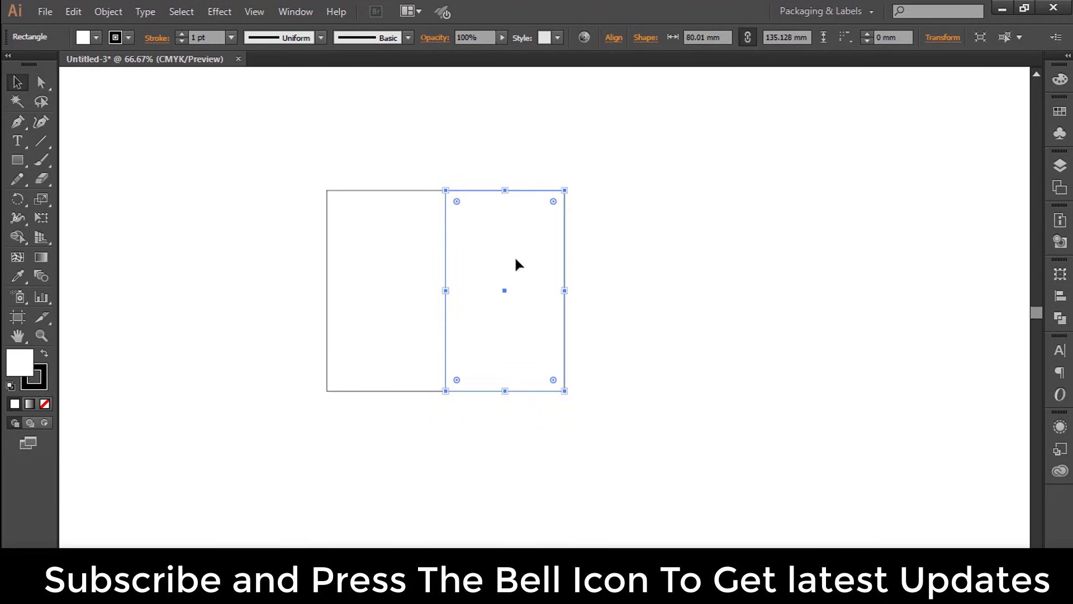
pyautogui.moveTo(1059, 275)
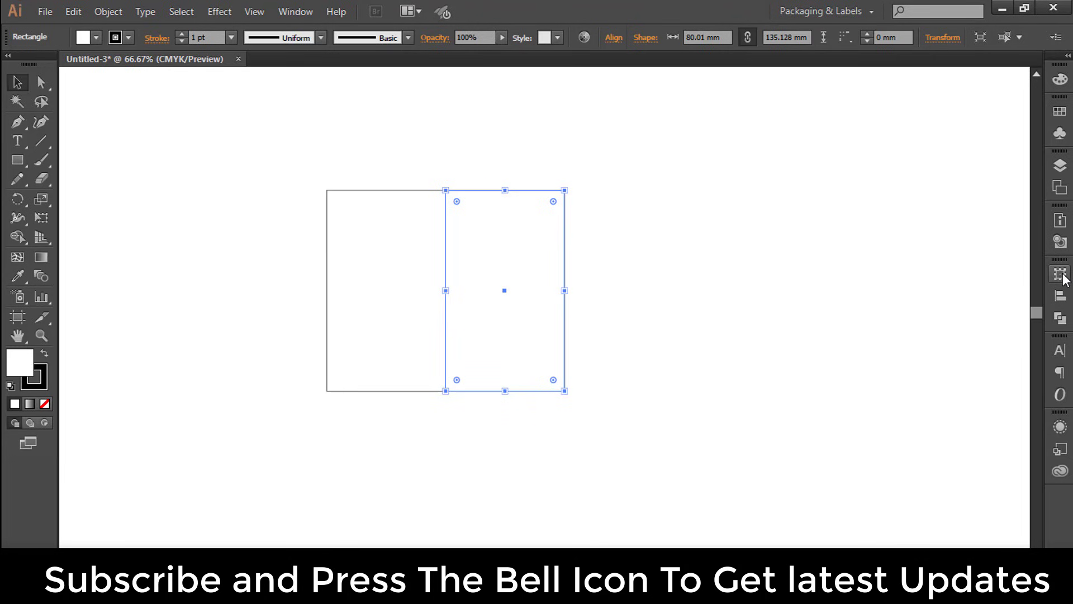
pyautogui.click(1060, 273)
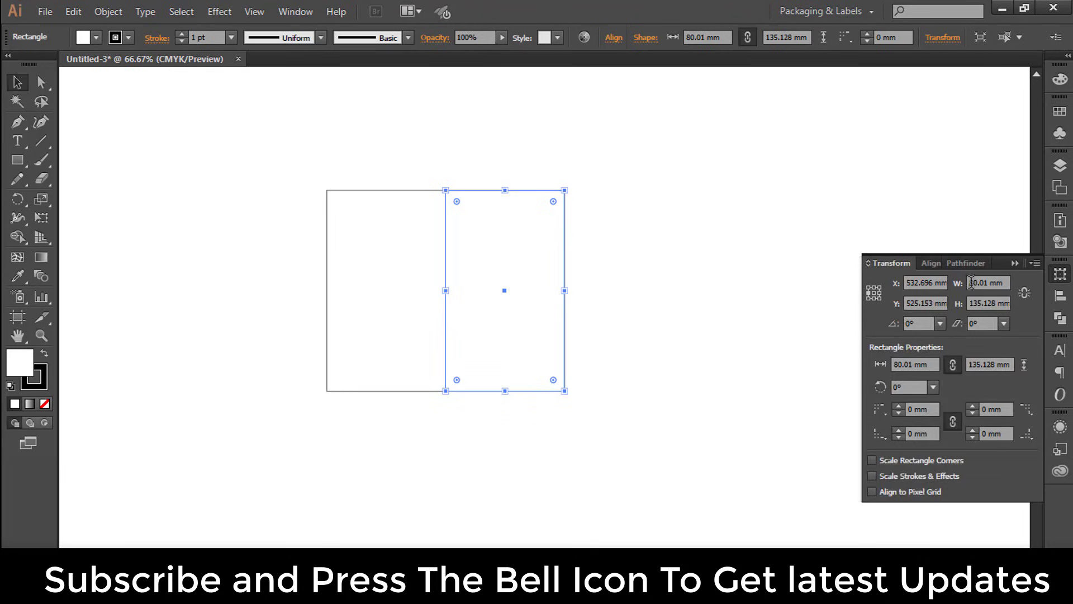
pyautogui.click(988, 283)
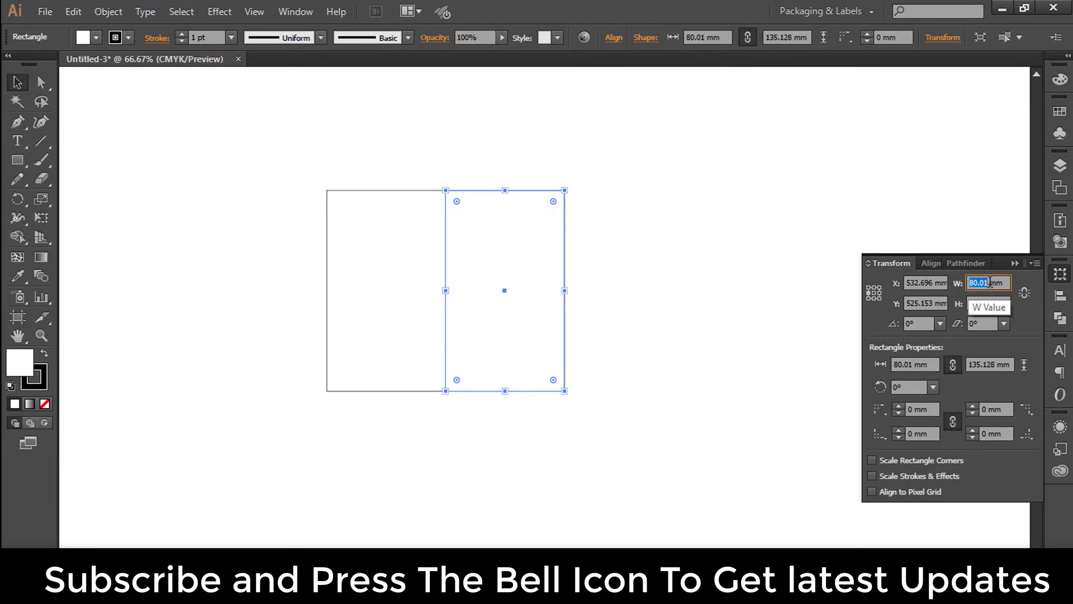
pyautogui.write('1')
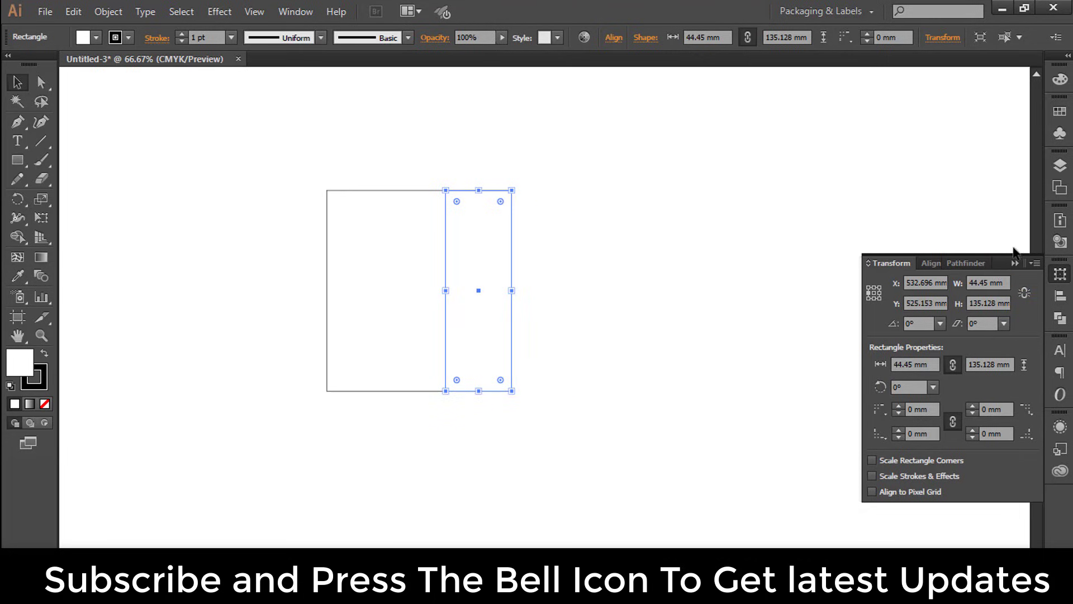
pyautogui.click(582, 272)
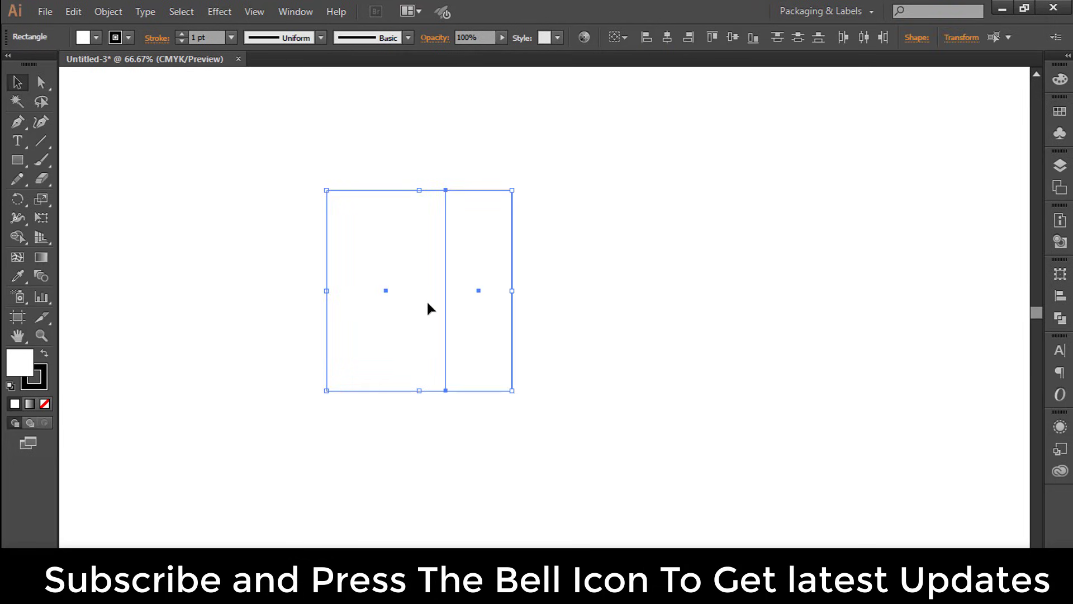
pyautogui.moveTo(386, 291); pyautogui.dragTo(568, 291)
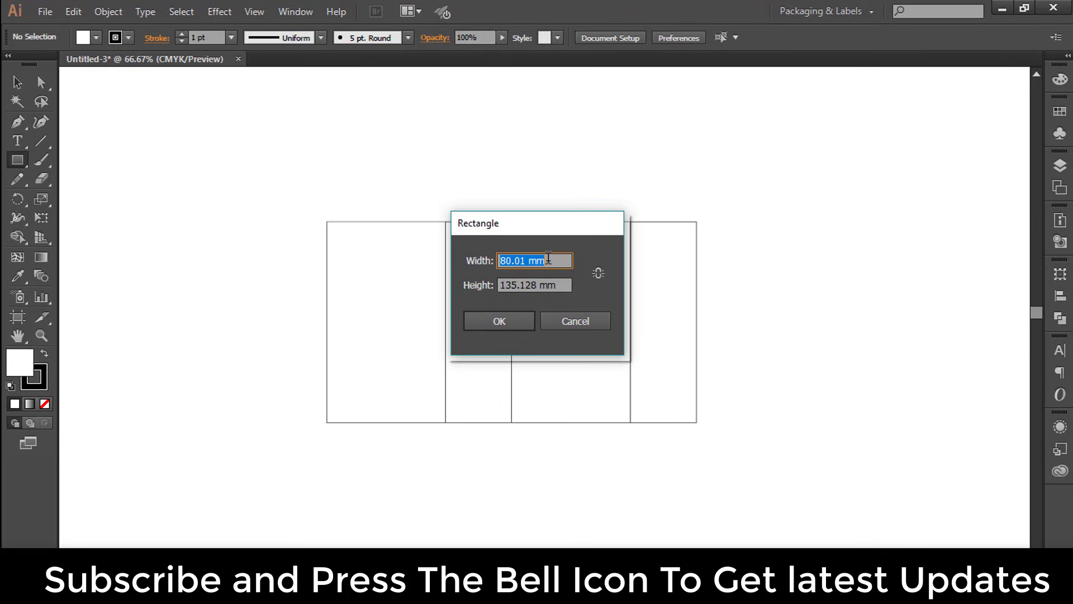
pyautogui.moveTo(566, 283)
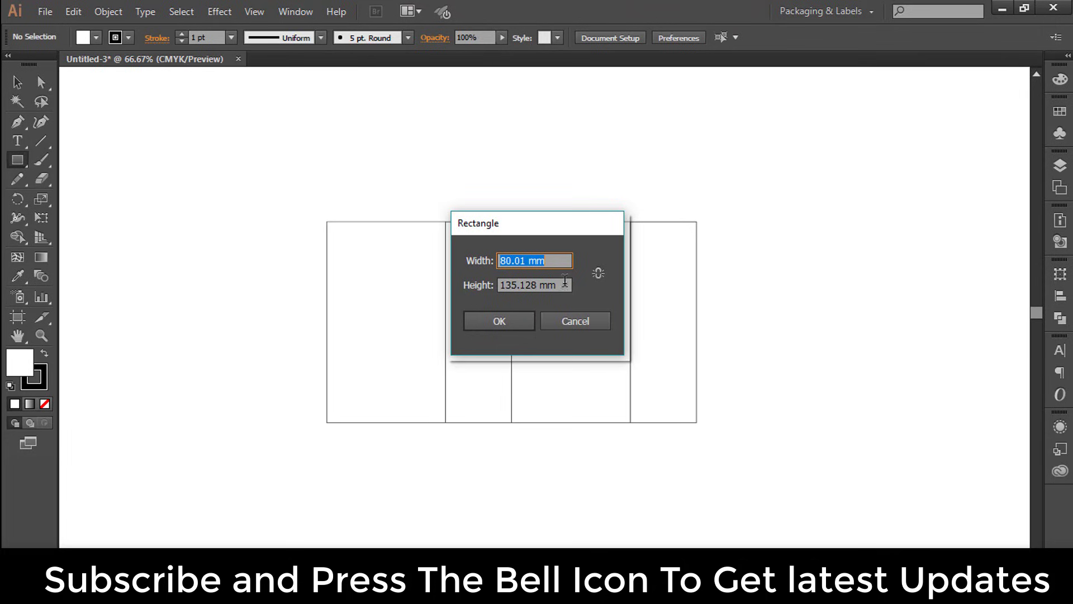
# Create an 80.01 mm by 1.75 in flap and place it atop the first panel
pyautogui.click(534, 286)
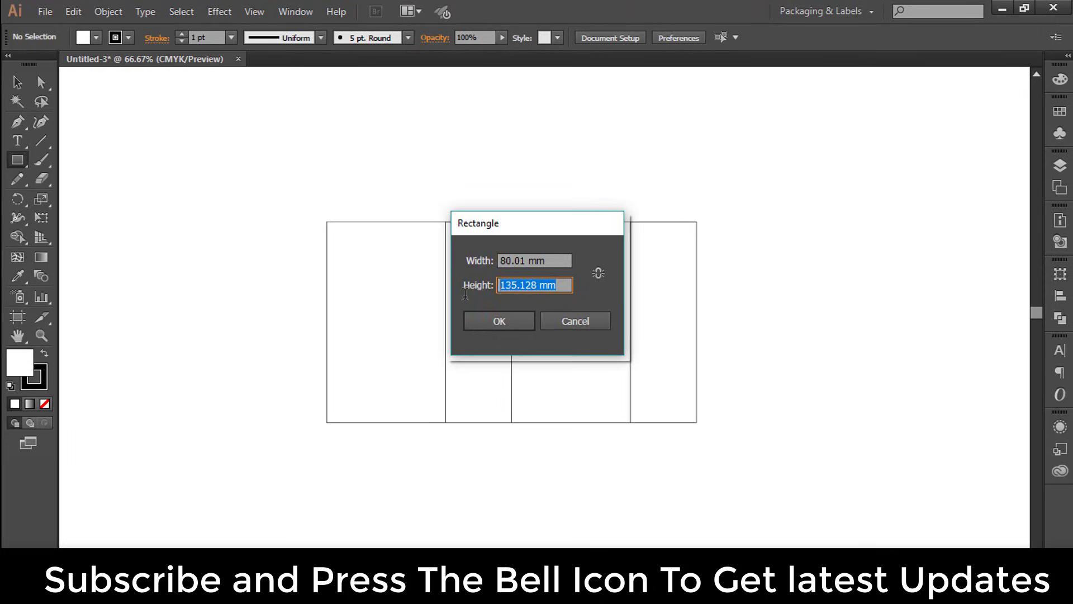
pyautogui.write('1.75 in')
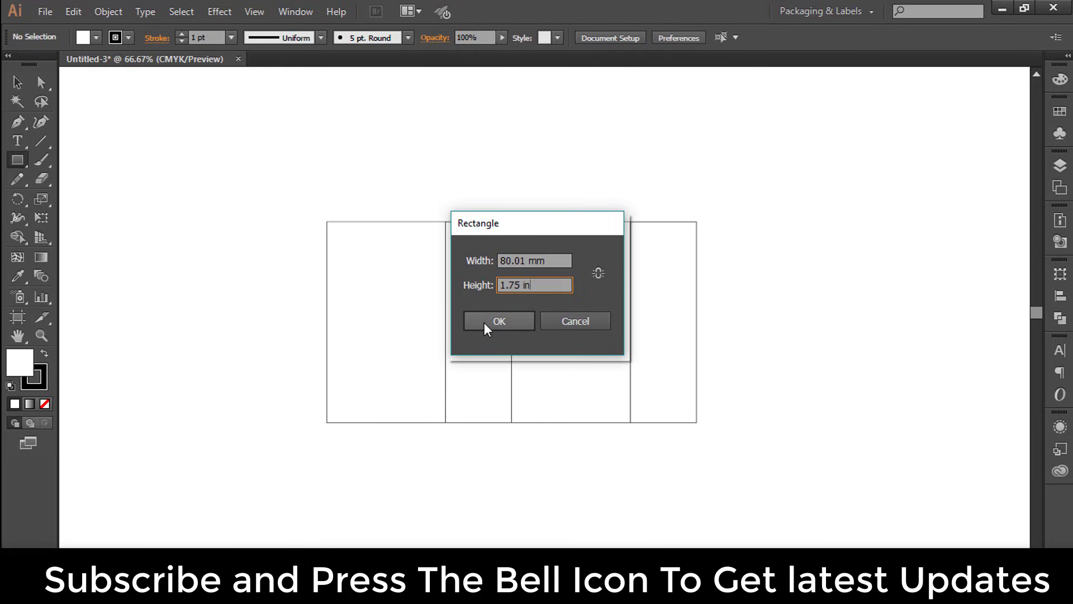
pyautogui.click(499, 321)
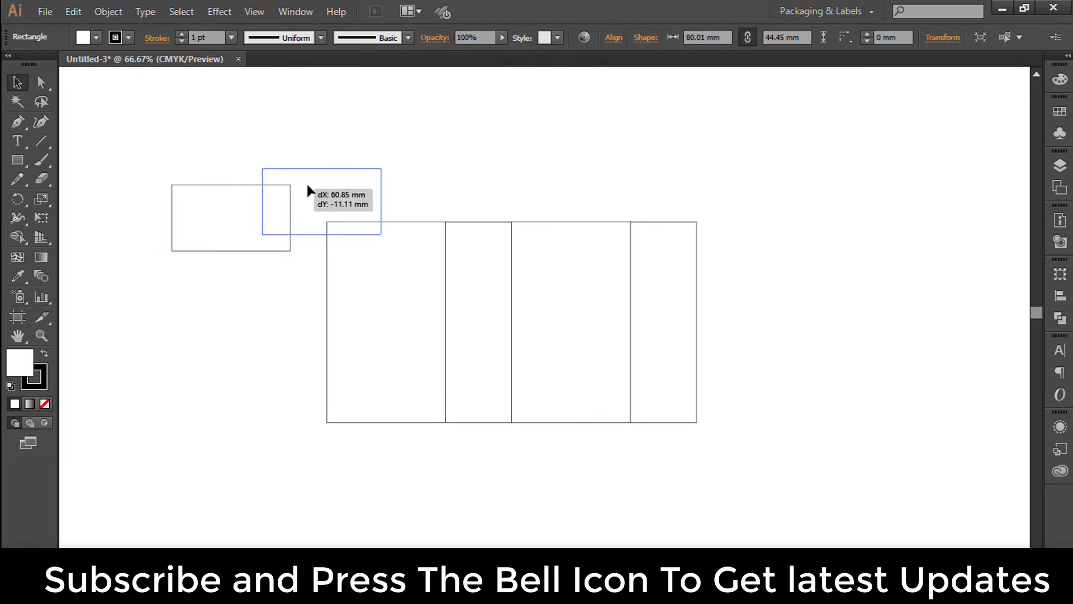
pyautogui.moveTo(308, 190); pyautogui.dragTo(367, 183)
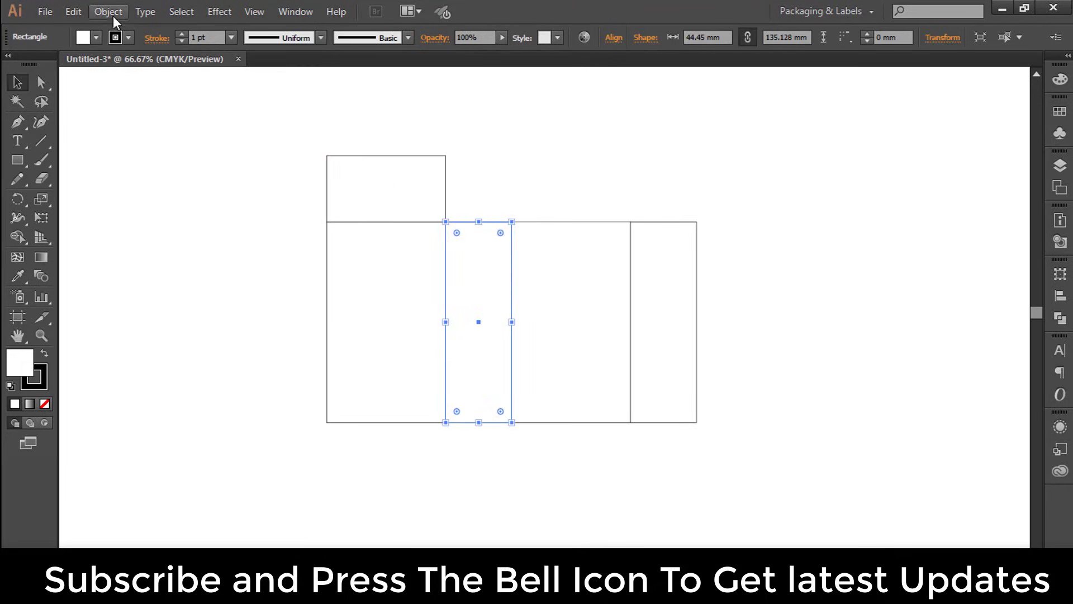
# Copy the narrow panel into a 30.48 mm flap and place copies above both narrow panels
pyautogui.click(109, 11)
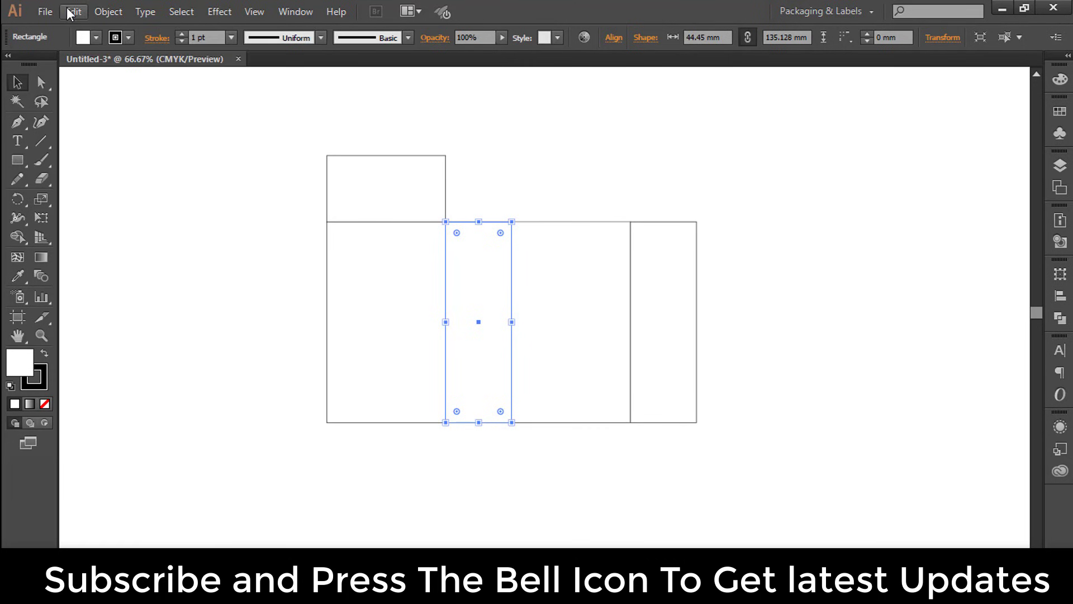
pyautogui.moveTo(74, 11)
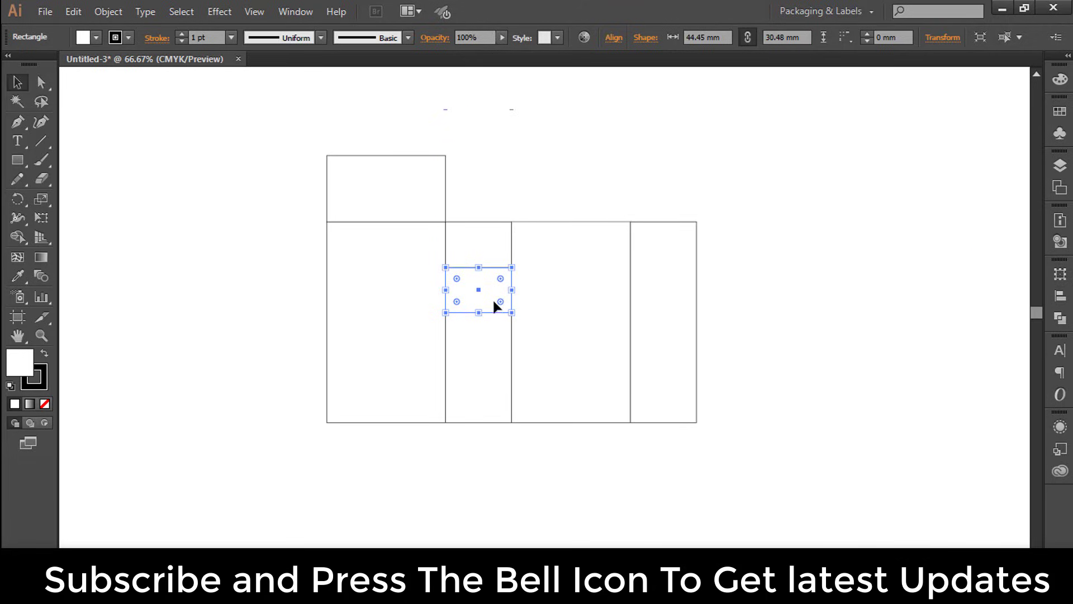
pyautogui.moveTo(496, 306); pyautogui.dragTo(497, 212)
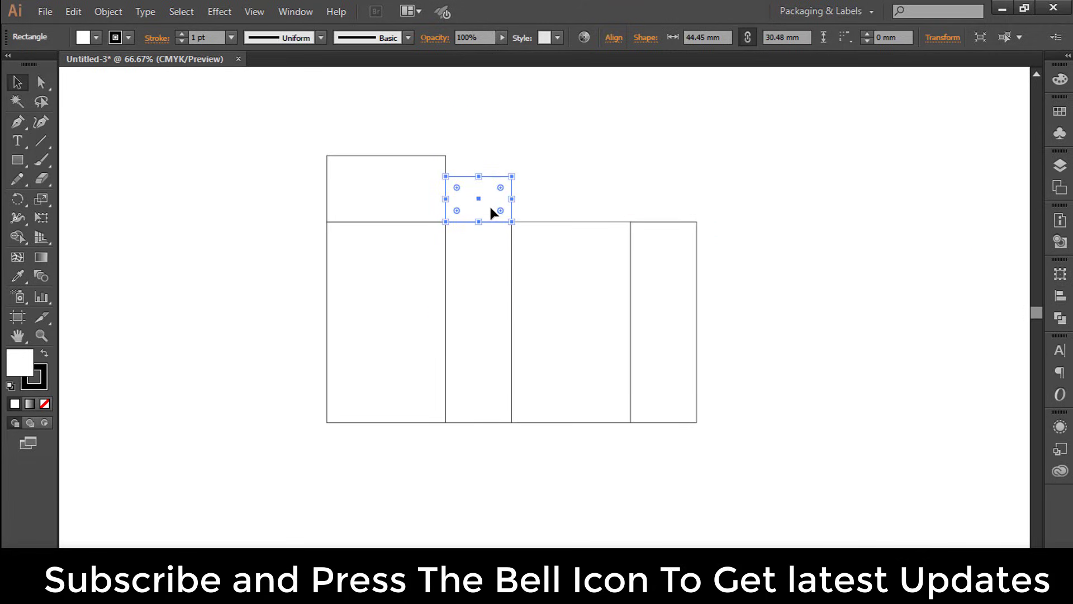
pyautogui.moveTo(496, 208)
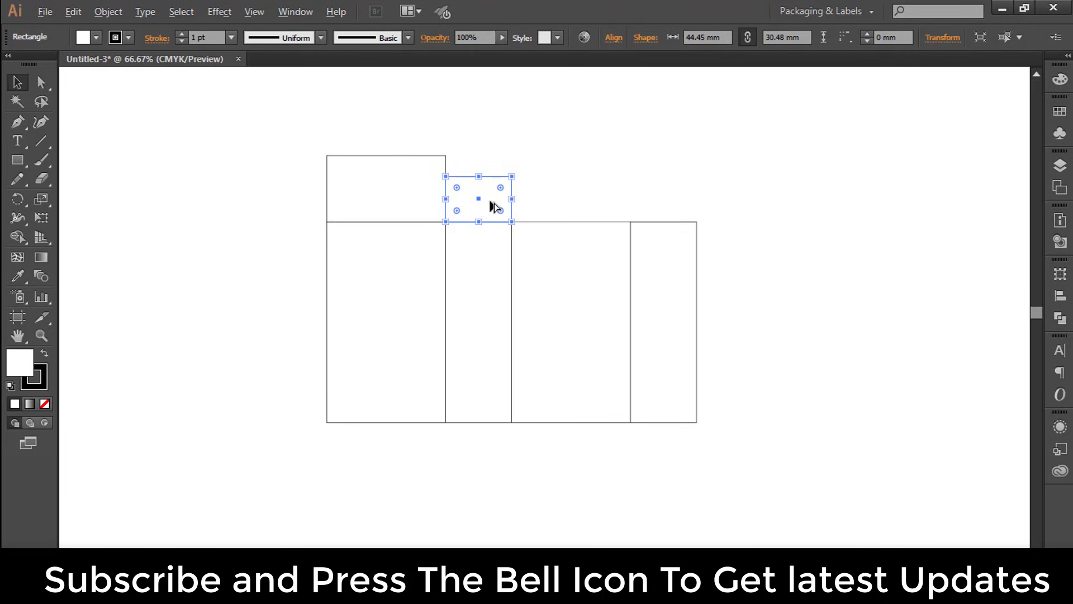
pyautogui.moveTo(478, 199); pyautogui.dragTo(647, 199)
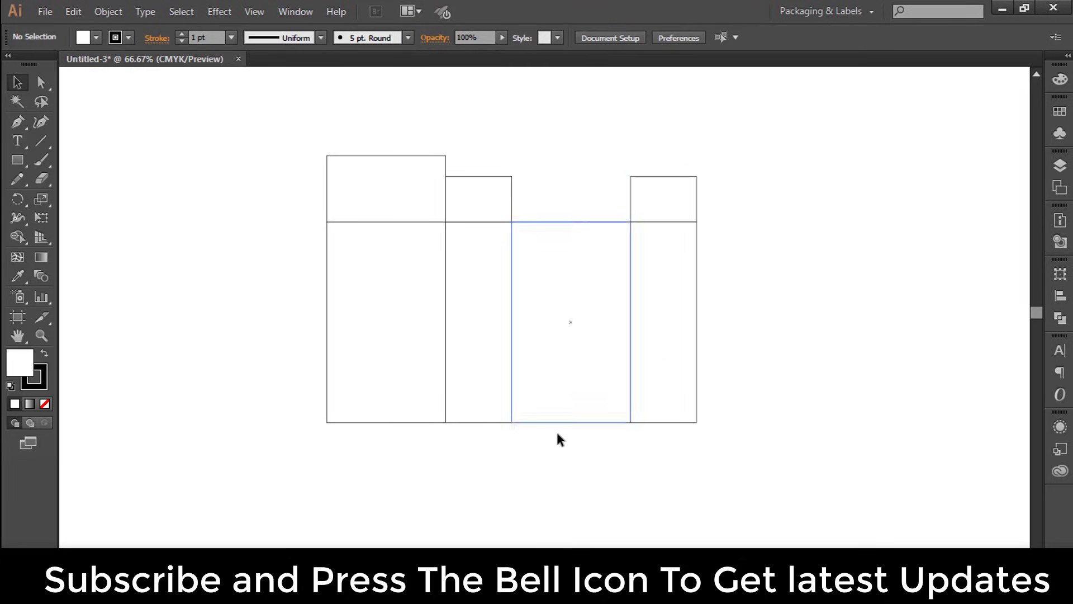
# Place a copy of the wide top flap below panel three and short flaps below both narrow panels
pyautogui.click(385, 188)
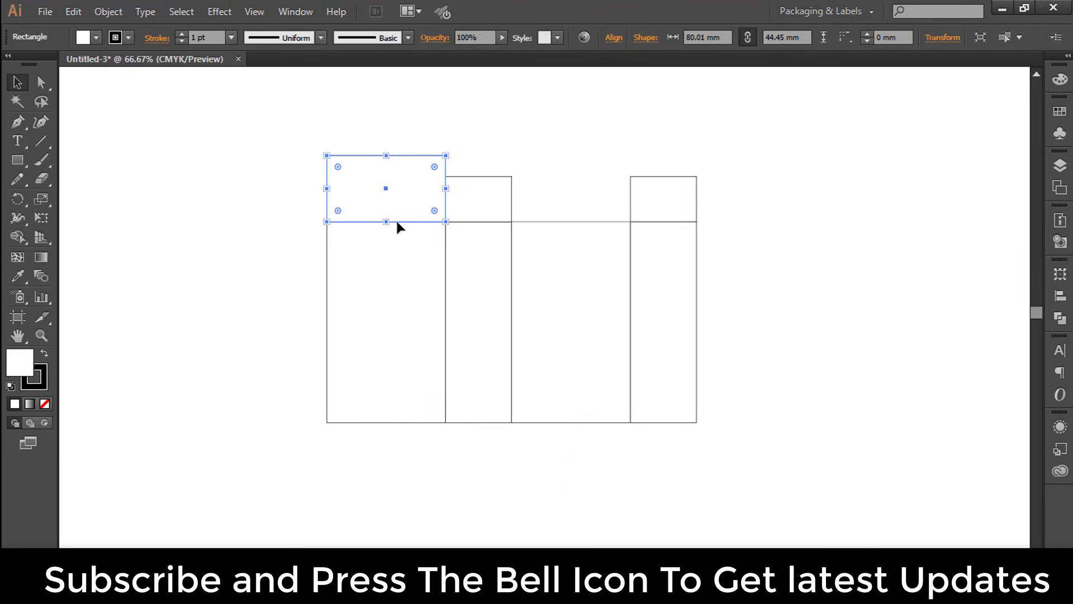
pyautogui.moveTo(387, 190); pyautogui.dragTo(572, 452)
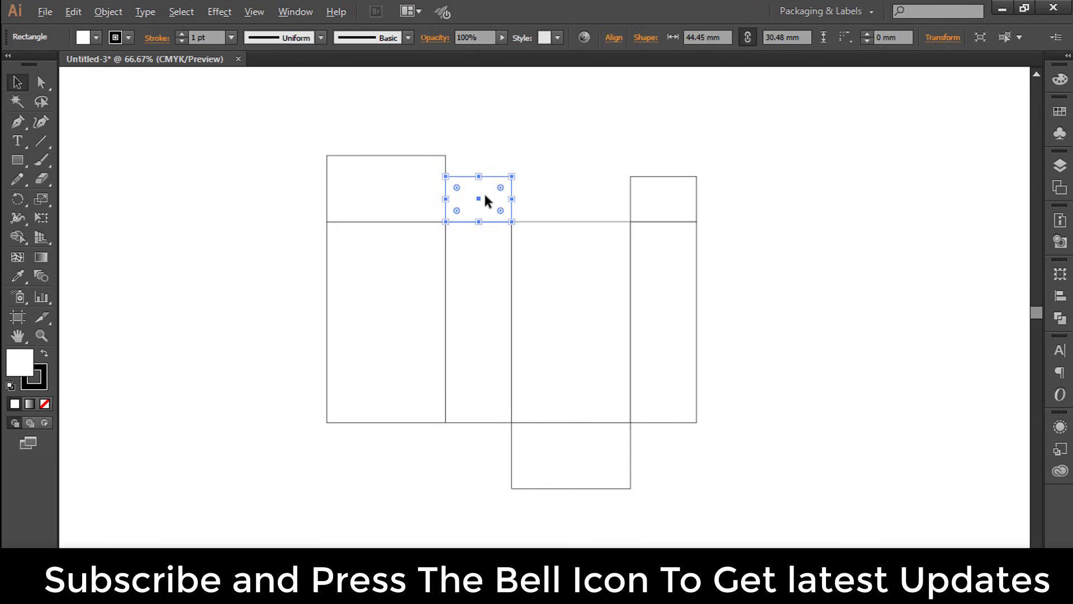
pyautogui.moveTo(477, 199); pyautogui.dragTo(478, 445)
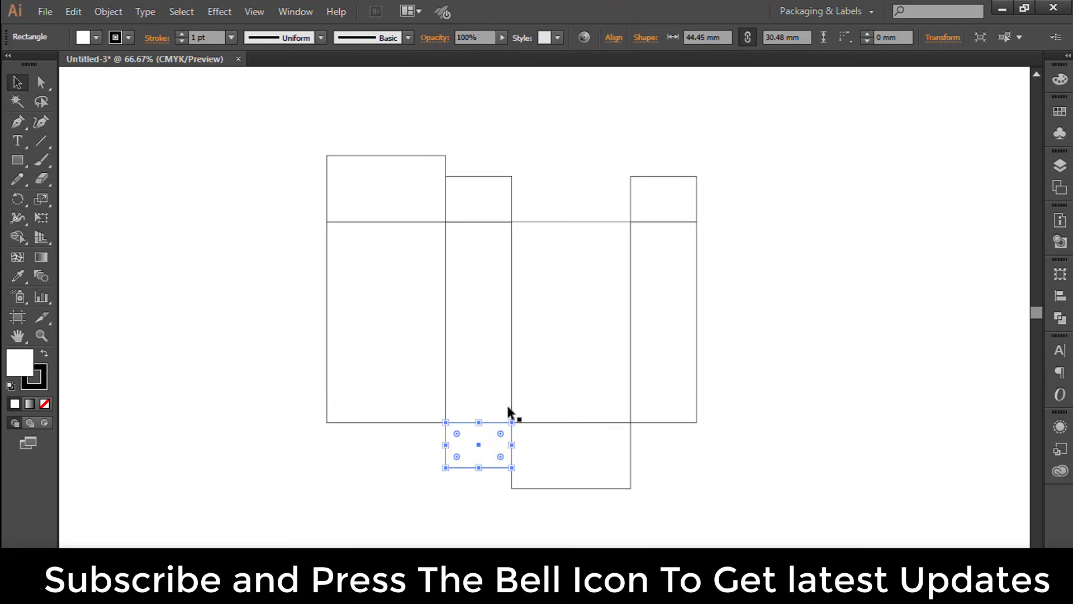
pyautogui.moveTo(479, 445); pyautogui.dragTo(654, 424)
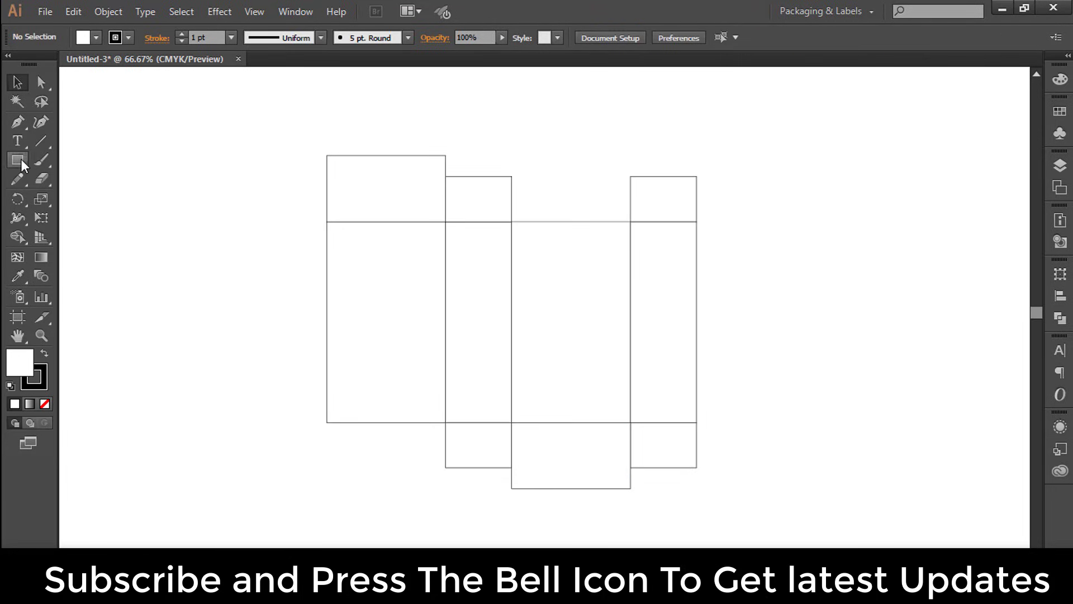
# Create a thin 80.01 mm by 0.65 in tuck strip and move it toward the first panel's flap
pyautogui.click(194, 195)
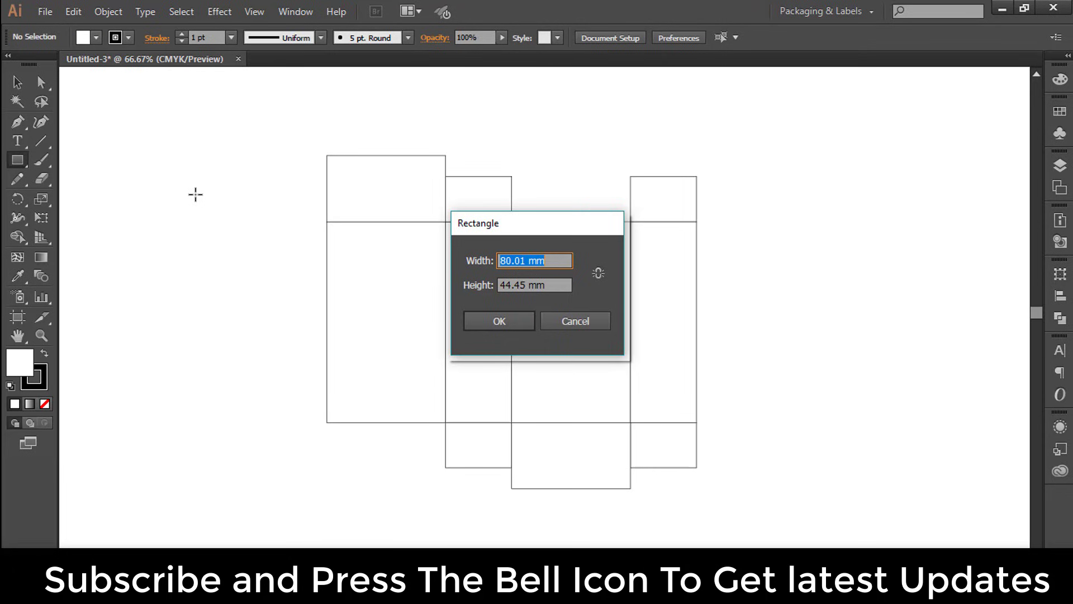
pyautogui.moveTo(534, 285)
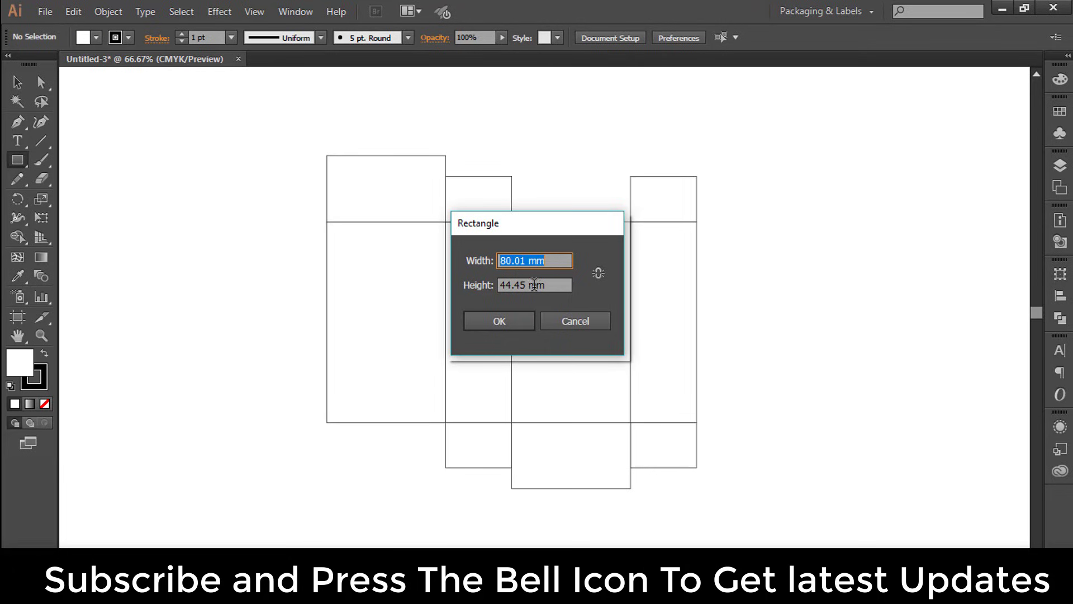
pyautogui.press('Tab')
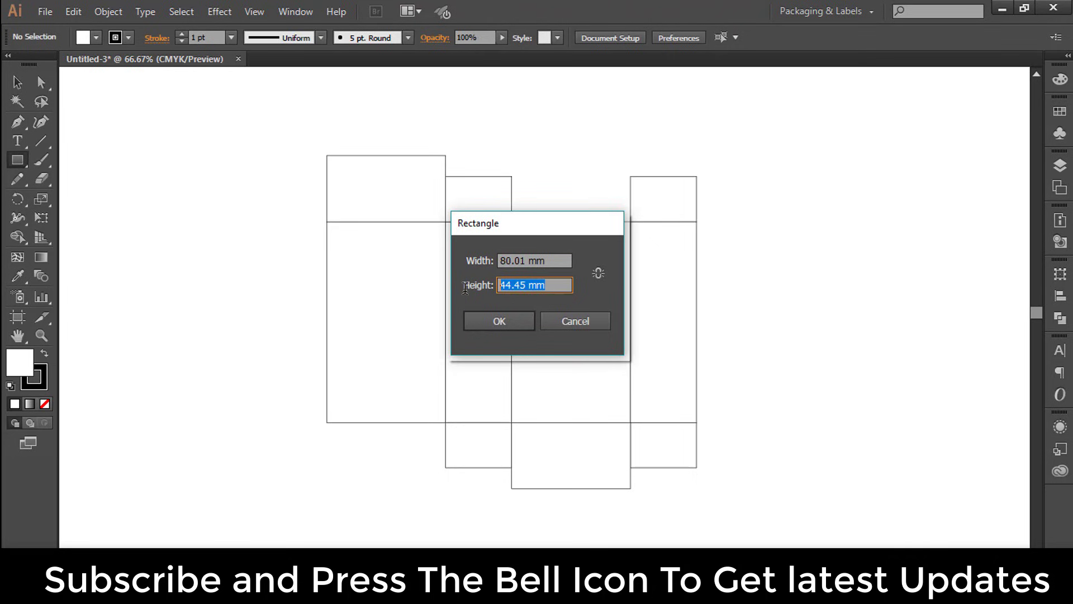
pyautogui.write('.65')
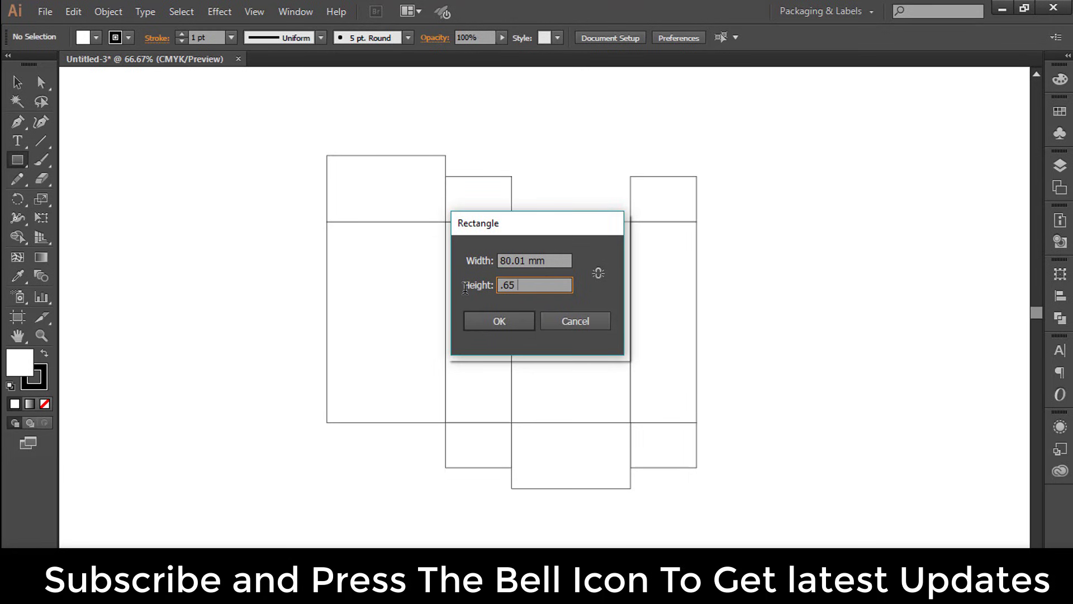
pyautogui.click(498, 321)
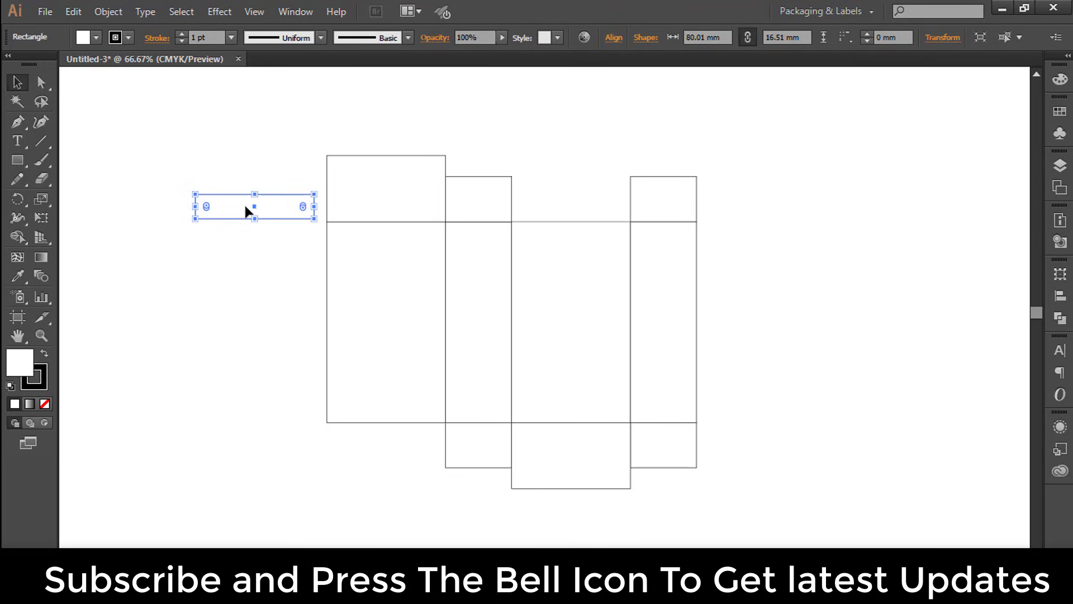
pyautogui.moveTo(254, 205); pyautogui.dragTo(386, 141)
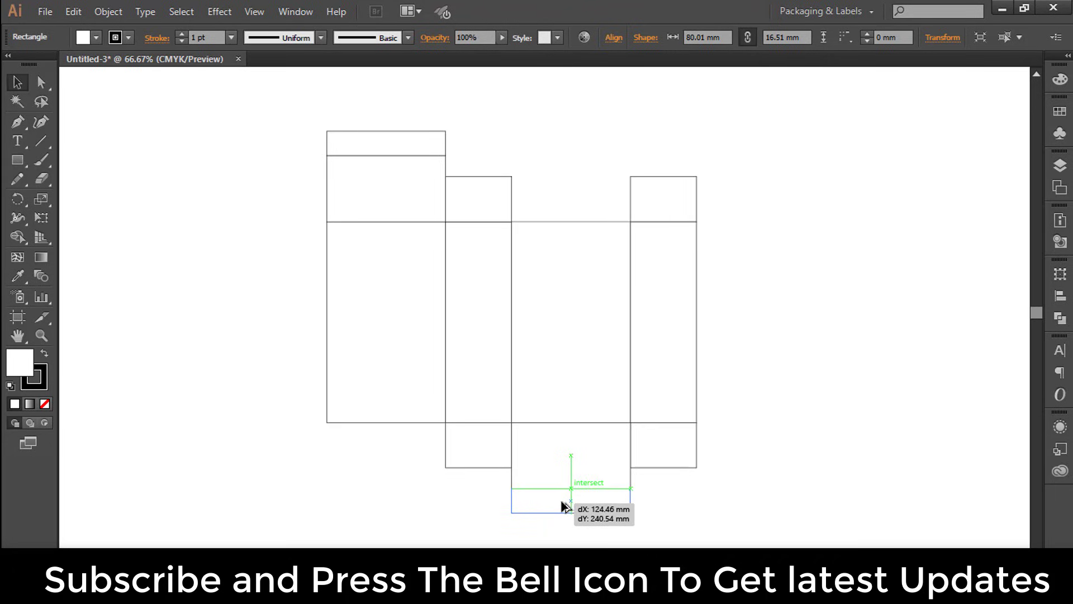
# Place the lower strip below the centre panel and round the corners of both tuck strips
pyautogui.moveTo(510, 489); pyautogui.dragTo(633, 514)
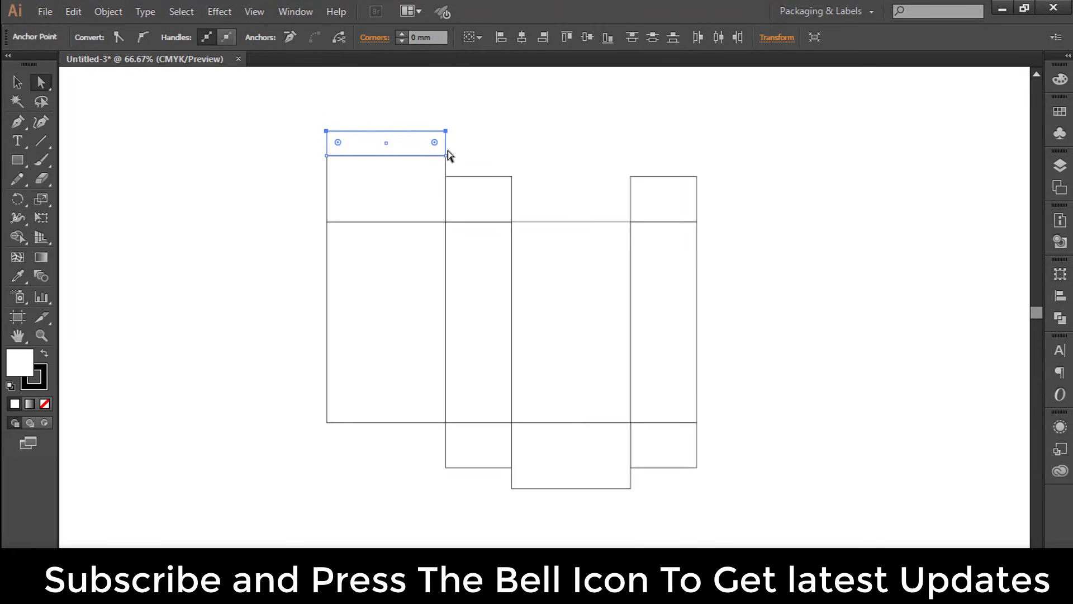
pyautogui.moveTo(433, 142); pyautogui.dragTo(430, 150)
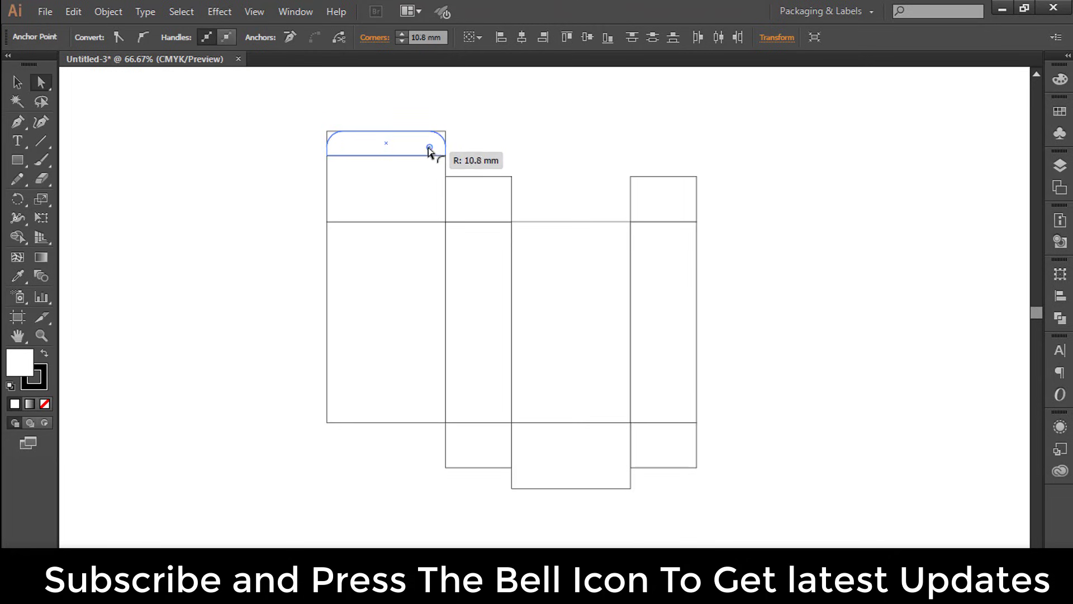
pyautogui.moveTo(431, 149); pyautogui.dragTo(425, 153)
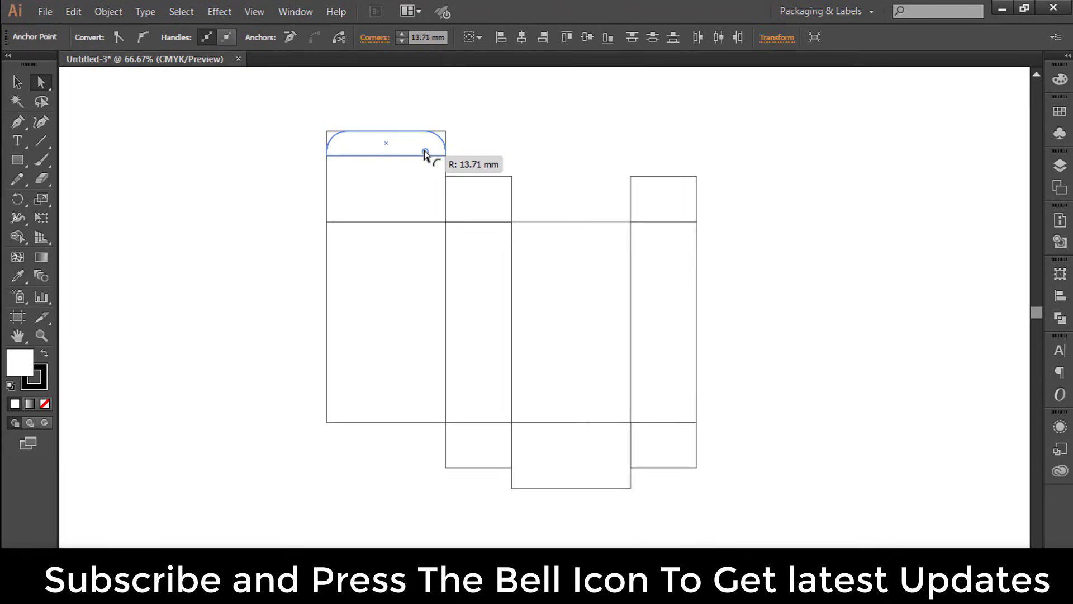
pyautogui.moveTo(425, 154); pyautogui.dragTo(420, 158)
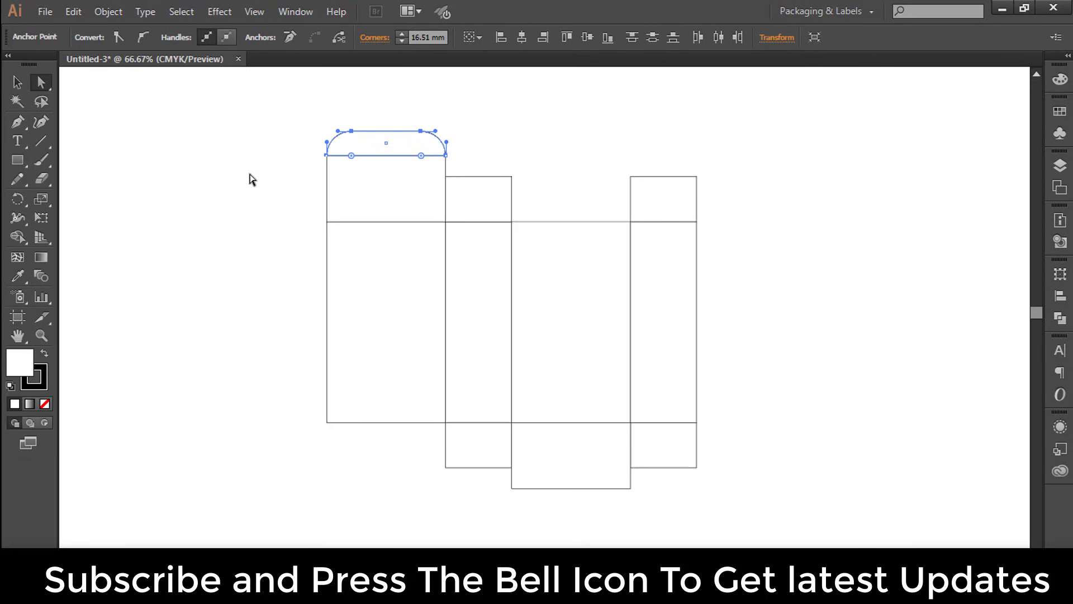
pyautogui.moveTo(387, 144); pyautogui.dragTo(555, 497)
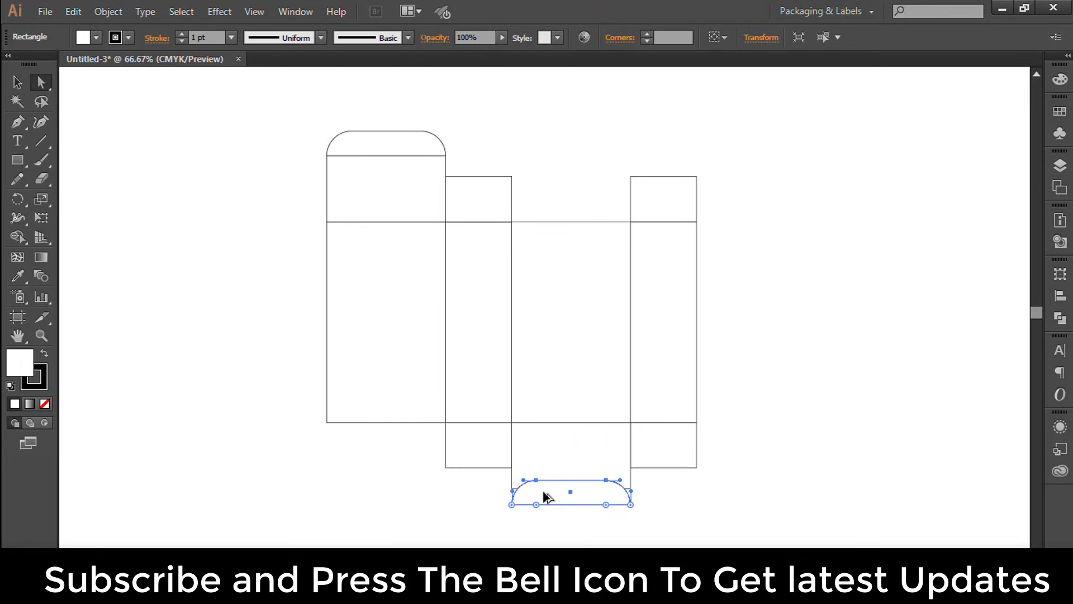
# Reflect the bottom tuck flap about the horizontal axis with Preview so its rounded corners face down
pyautogui.rightClick(546, 498)
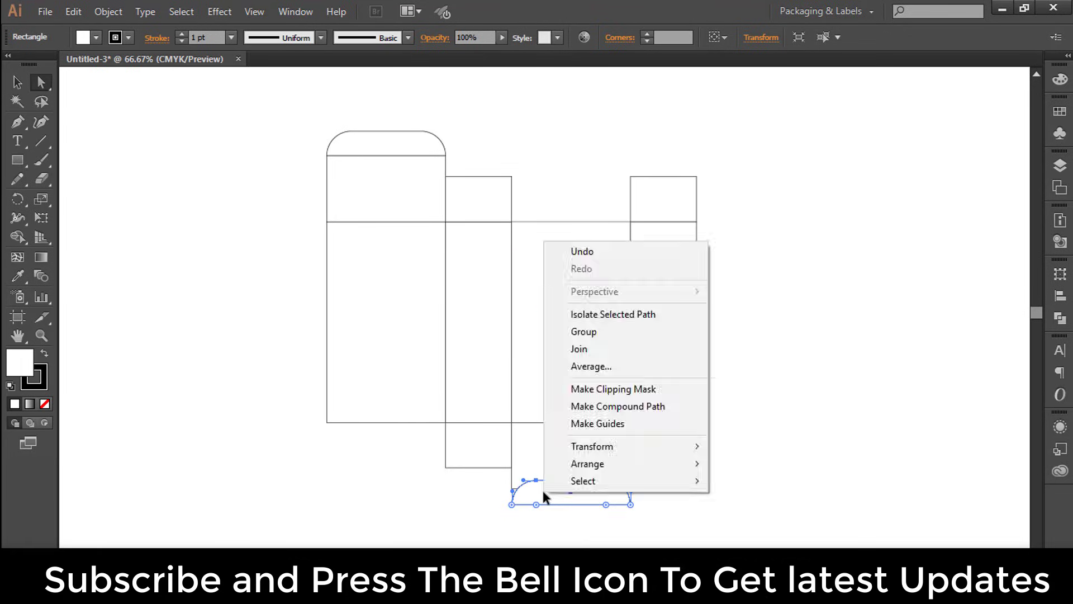
pyautogui.moveTo(593, 446)
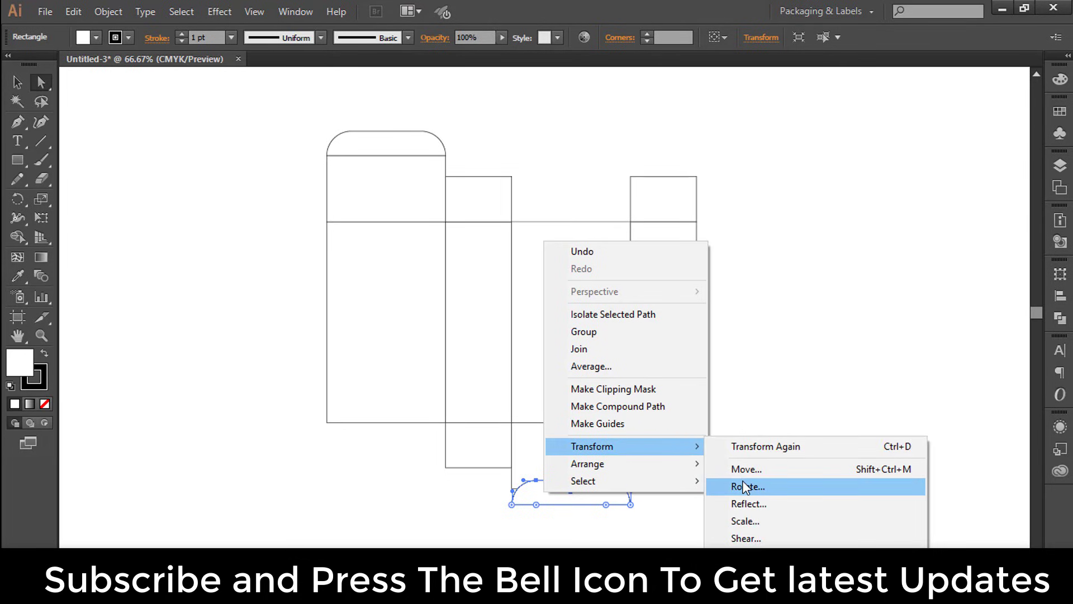
pyautogui.click(749, 503)
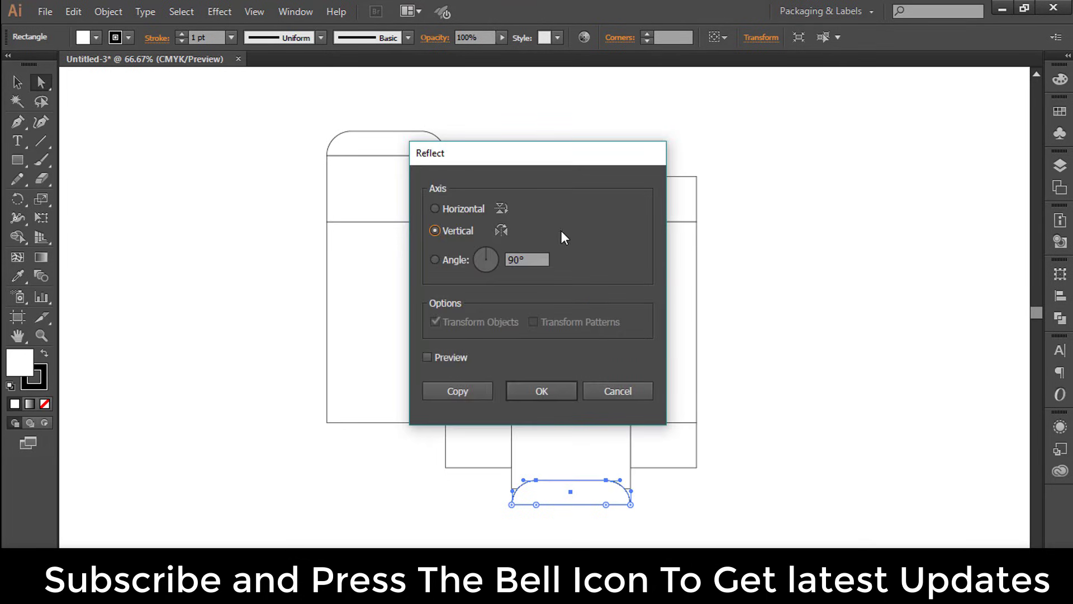
pyautogui.moveTo(538, 152); pyautogui.dragTo(816, 125)
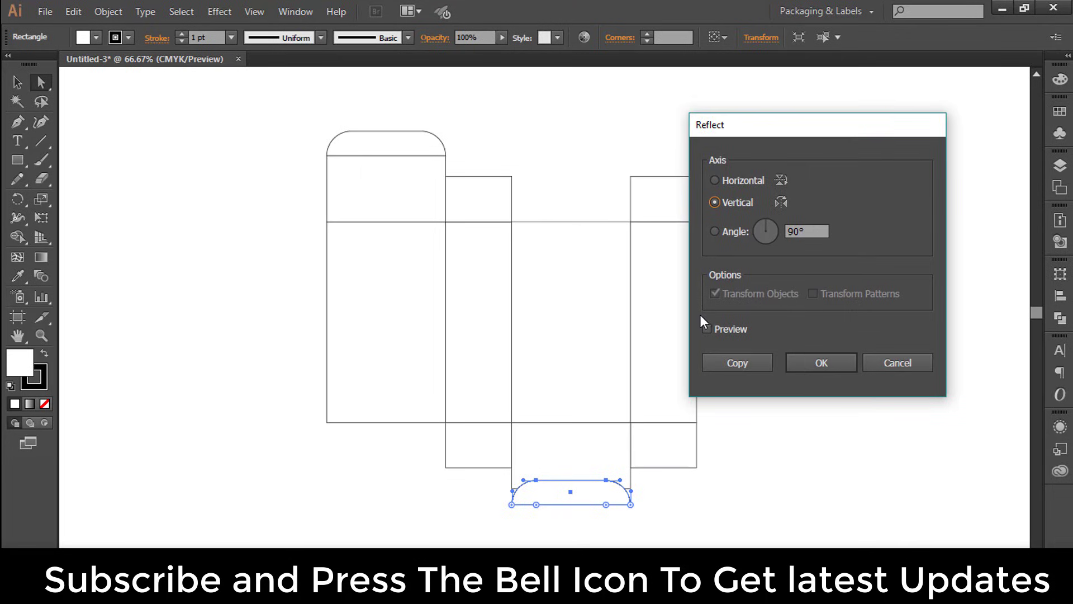
pyautogui.click(705, 329)
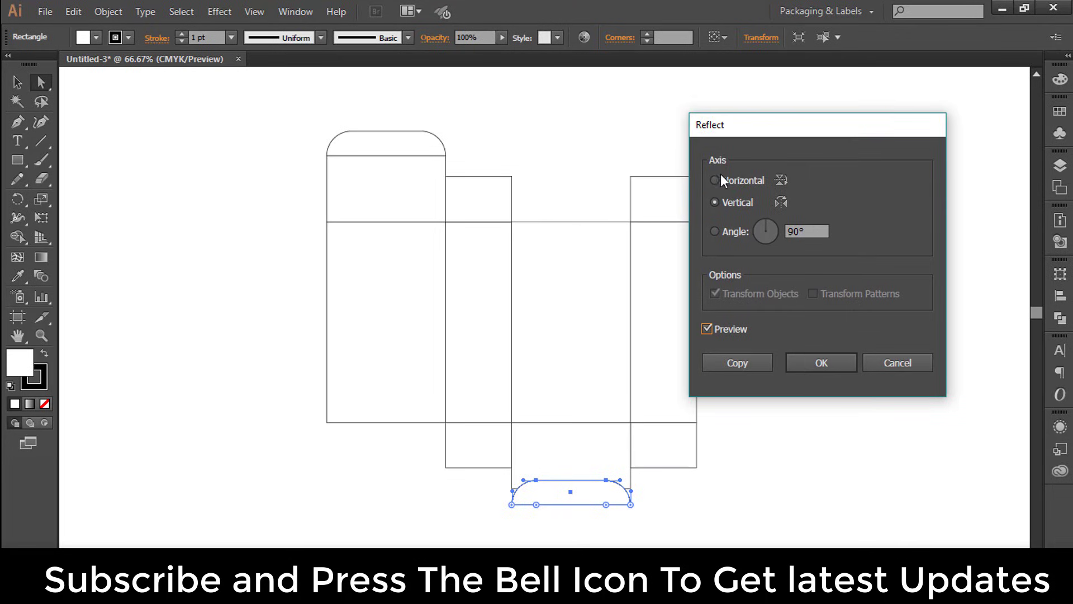
pyautogui.click(714, 180)
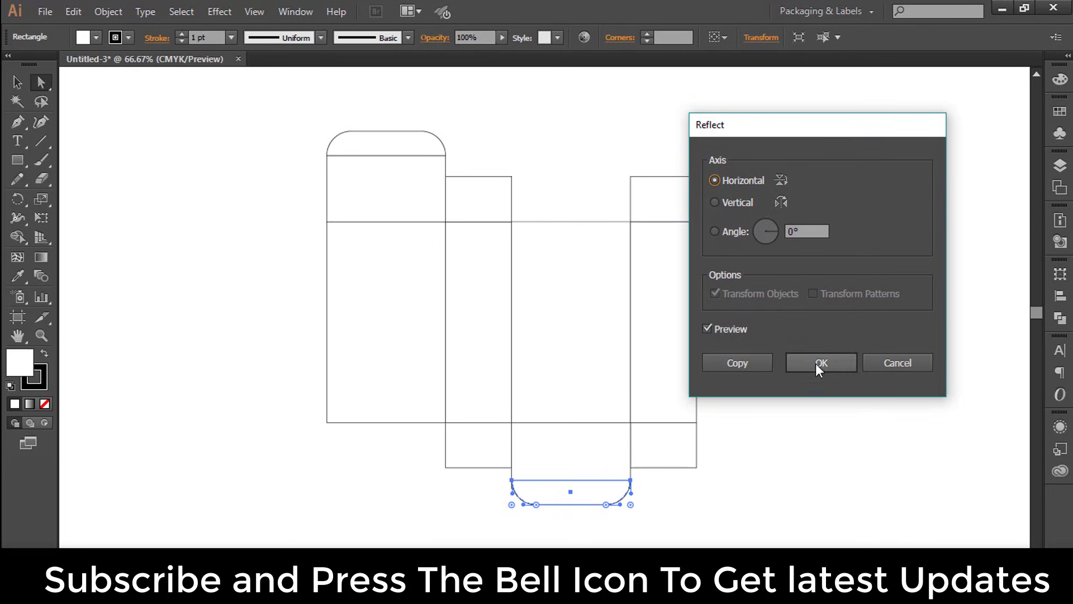
pyautogui.click(821, 362)
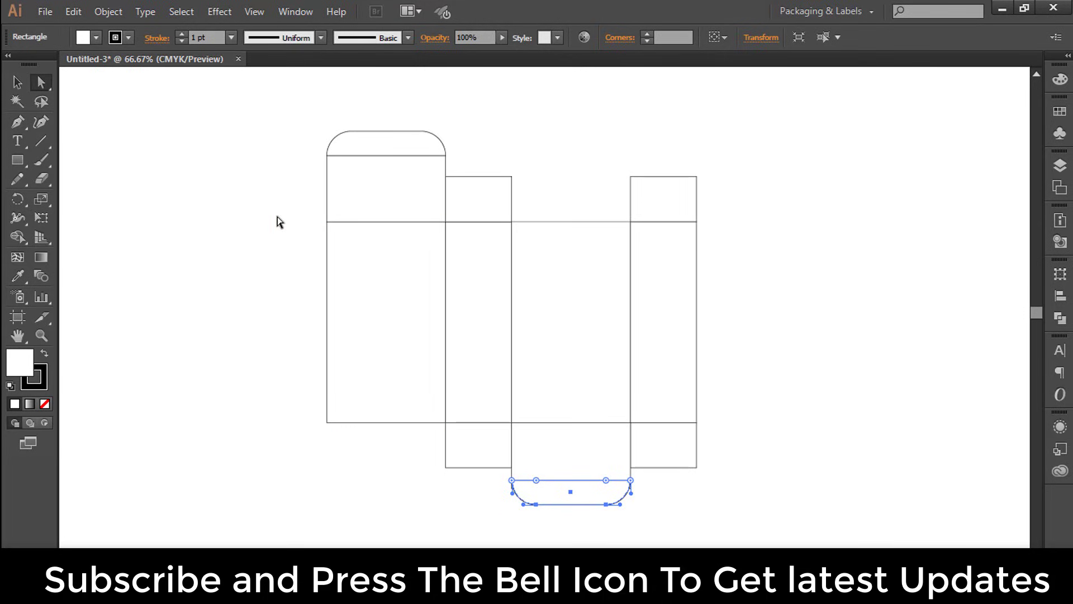
pyautogui.moveTo(580, 498)
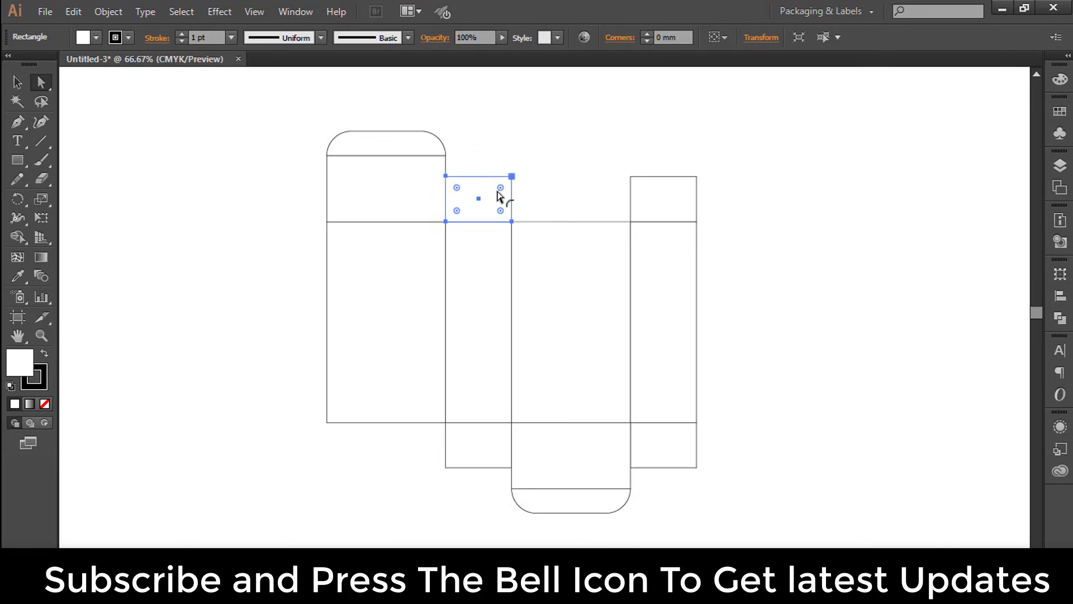
pyautogui.moveTo(503, 191)
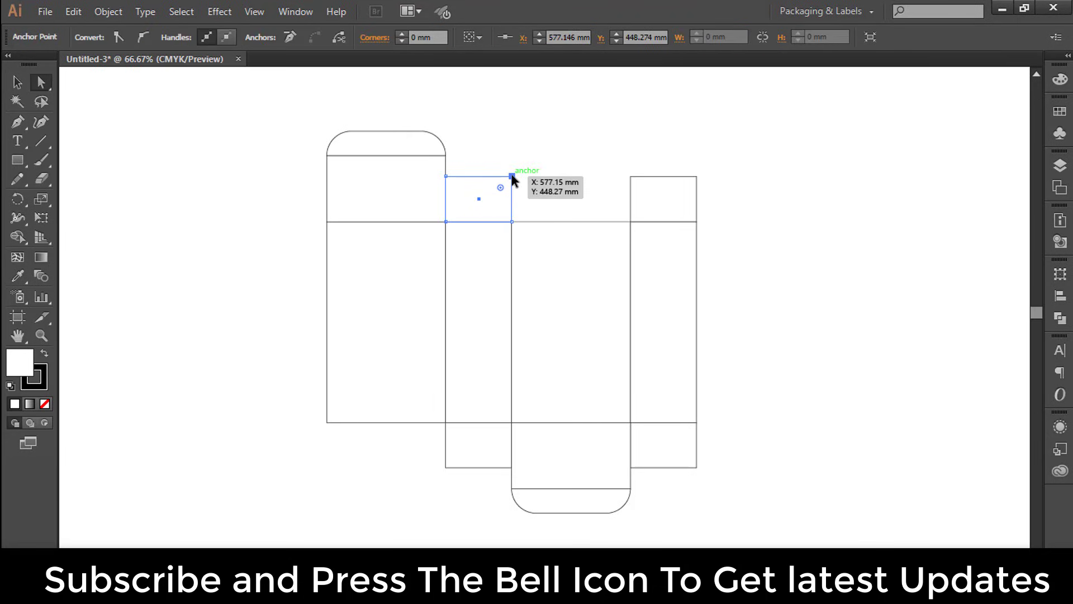
# Drag a side flap's outer corner anchor inward to slant its edge into a trapezoid
pyautogui.moveTo(499, 174); pyautogui.dragTo(500, 169)
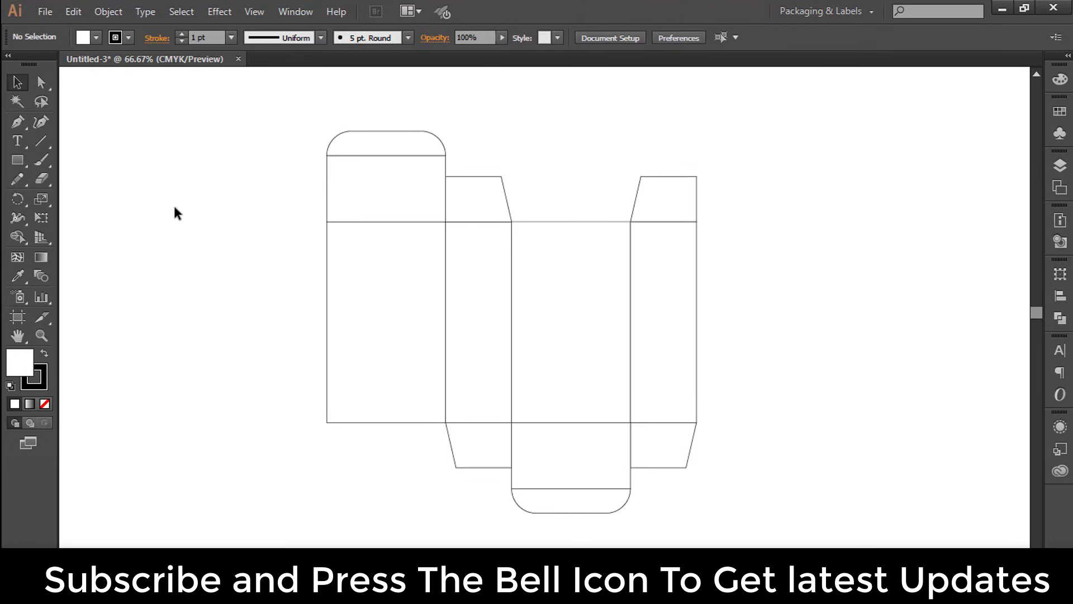
# Copy the left panel, move the copy to its left edge and narrow it into a thin glue strip
pyautogui.click(384, 322)
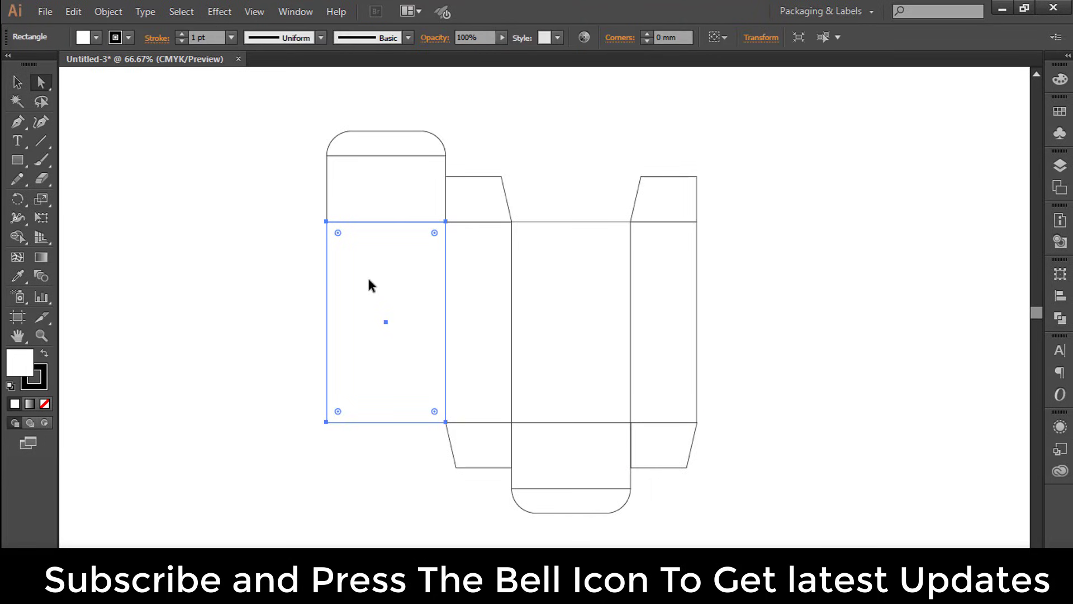
pyautogui.click(73, 11)
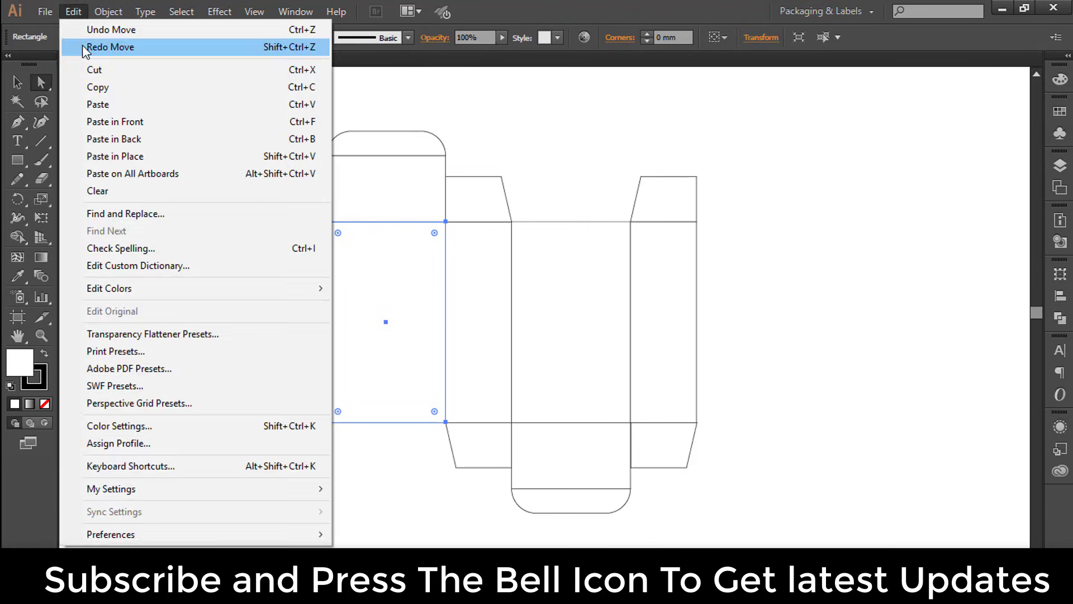
pyautogui.moveTo(72, 11)
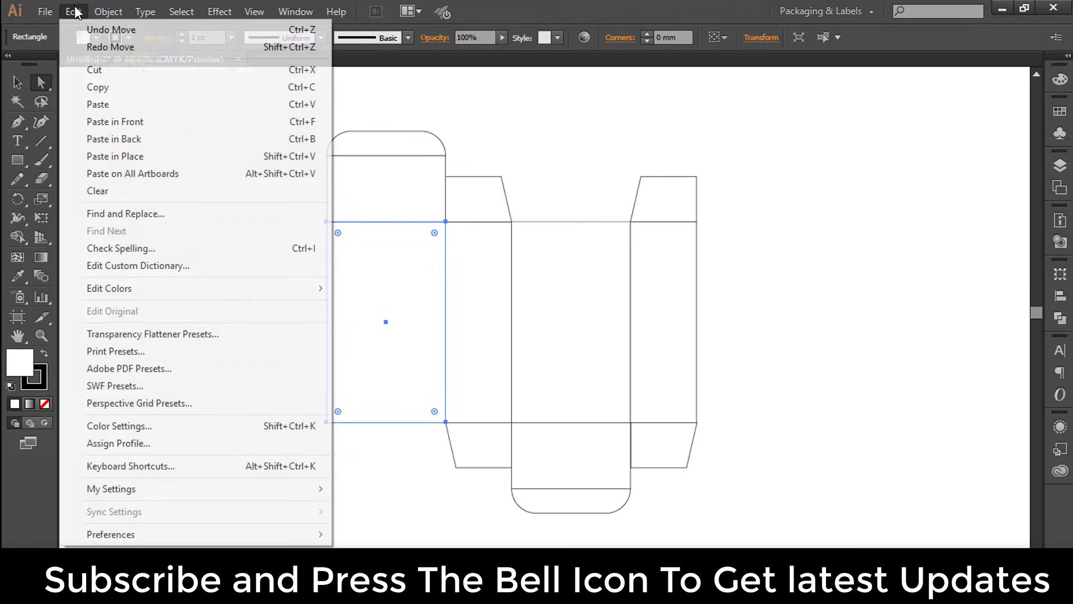
pyautogui.click(361, 300)
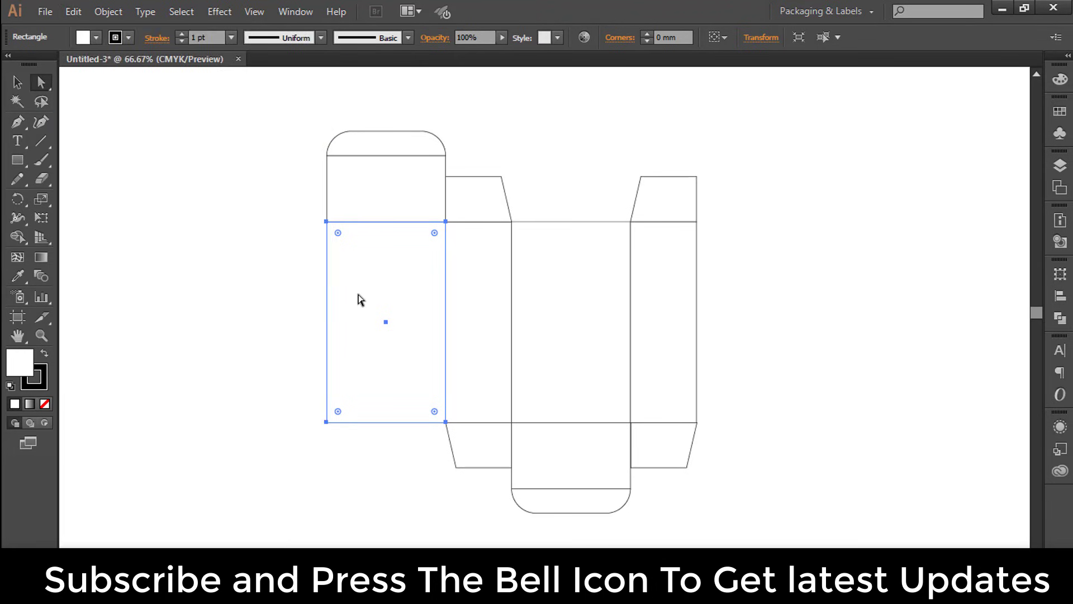
pyautogui.moveTo(384, 322); pyautogui.dragTo(274, 322)
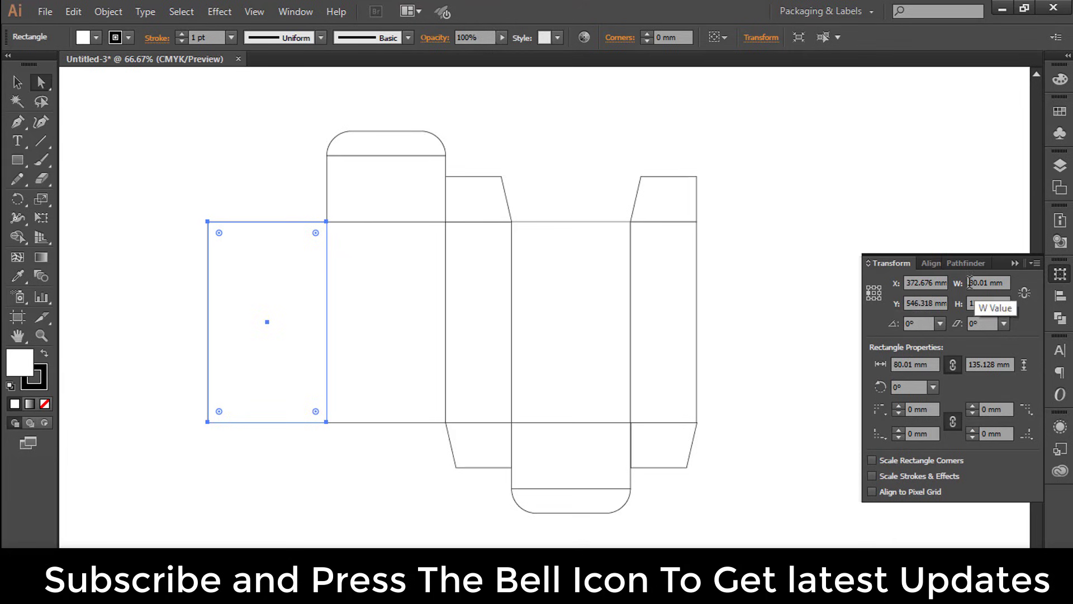
pyautogui.write('0.')
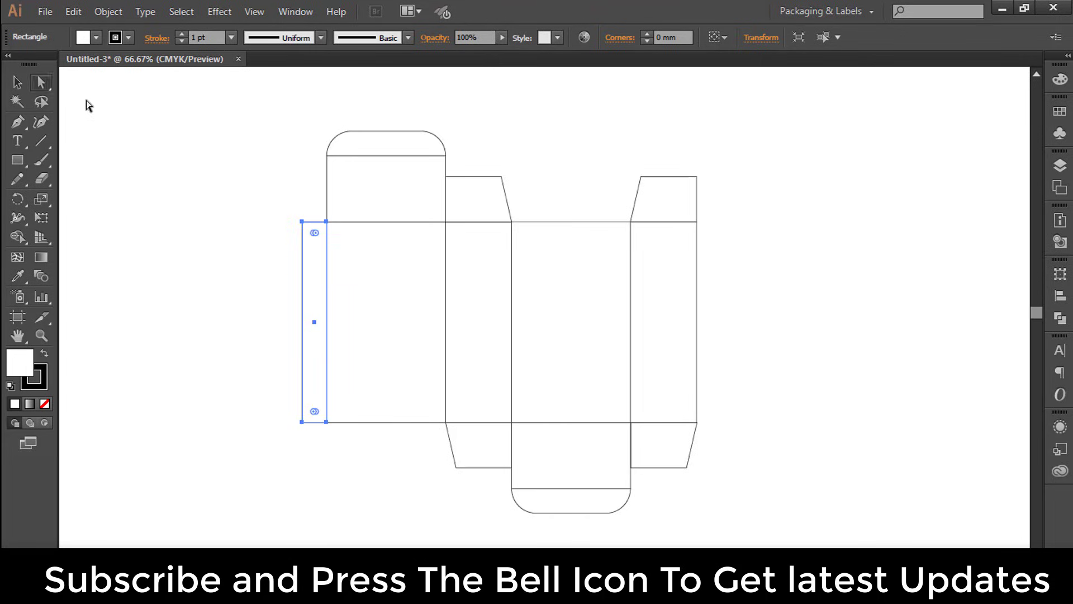
# Drag the glue tab's top and bottom outer anchors inward so the tab tapers like a trapezoid
pyautogui.click(304, 222)
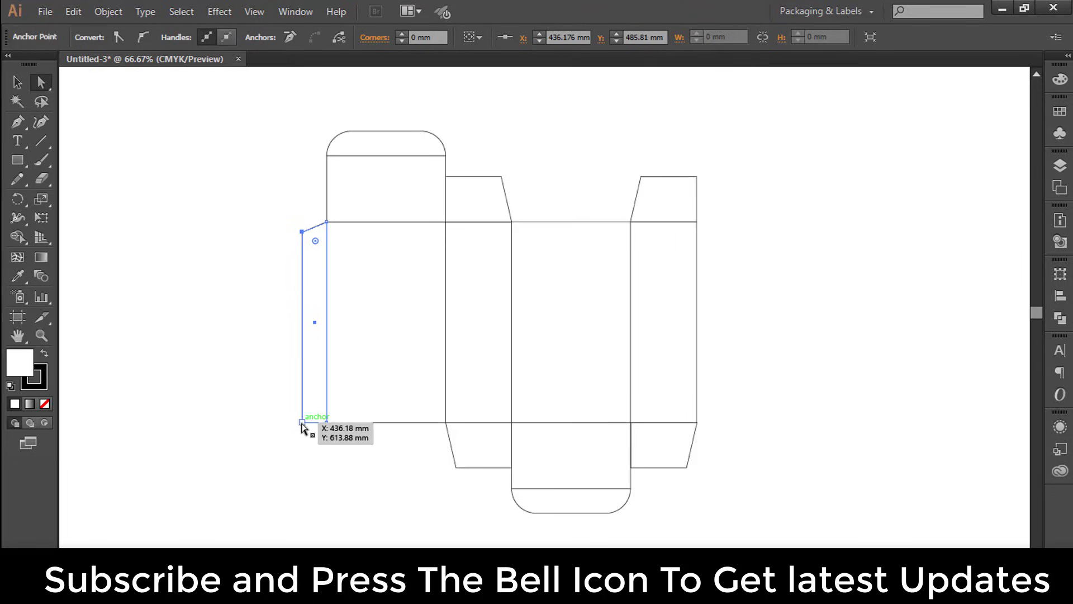
pyautogui.click(302, 419)
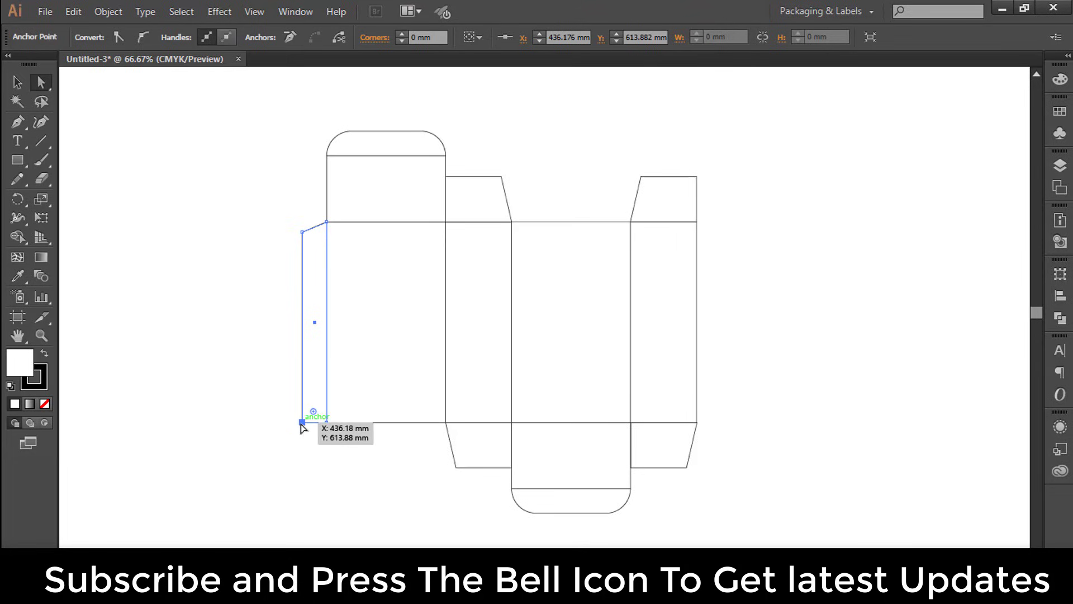
pyautogui.moveTo(302, 420); pyautogui.dragTo(302, 412)
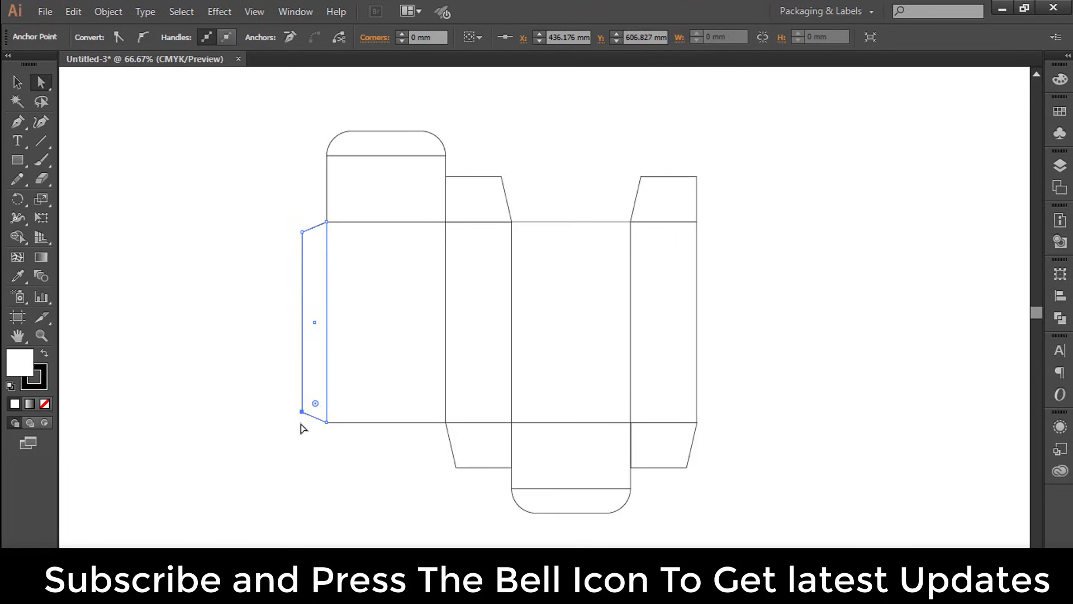
pyautogui.moveTo(29, 96)
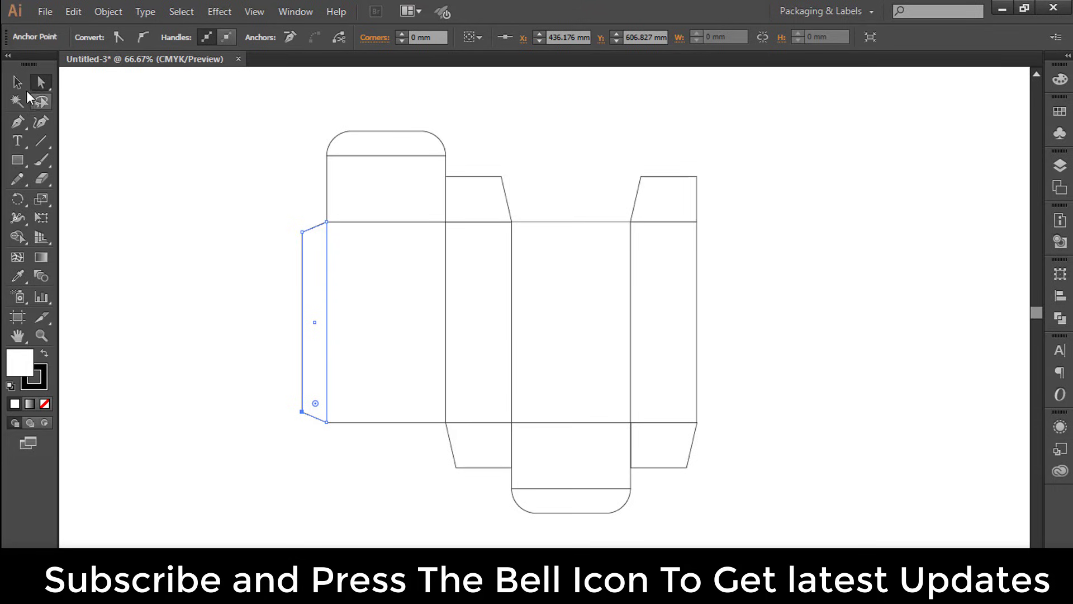
pyautogui.click(222, 265)
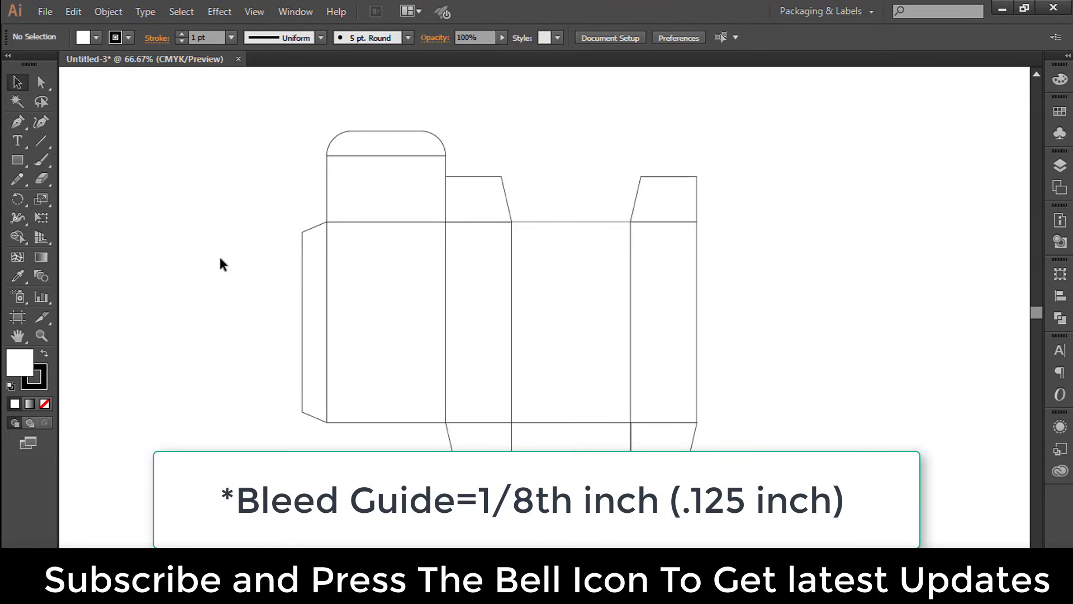
pyautogui.moveTo(279, 86)
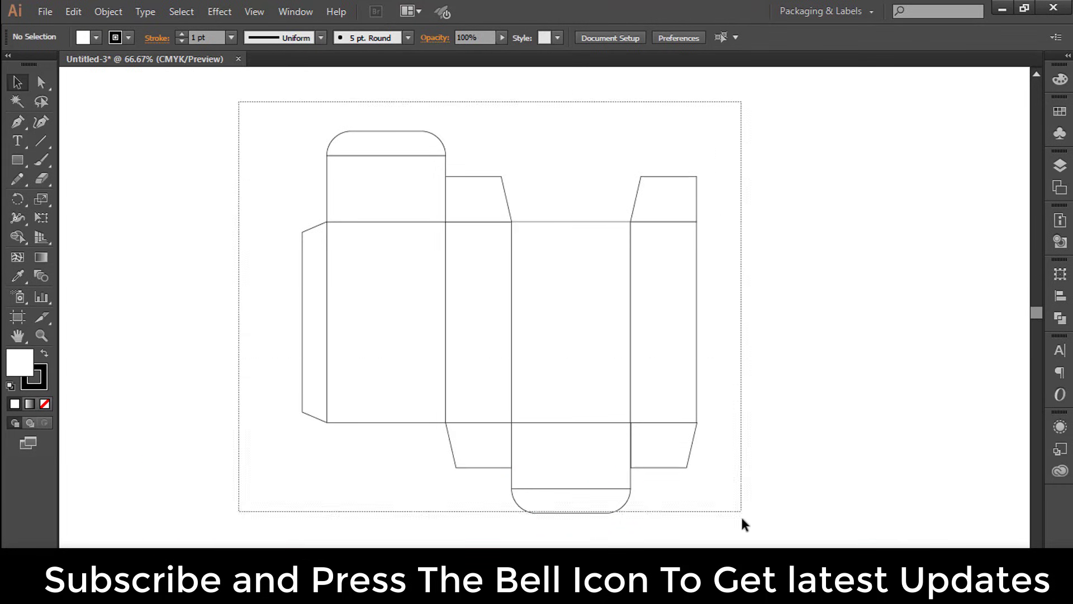
# Select every piece of the dieline and copy it
pyautogui.press('ctrl+a')
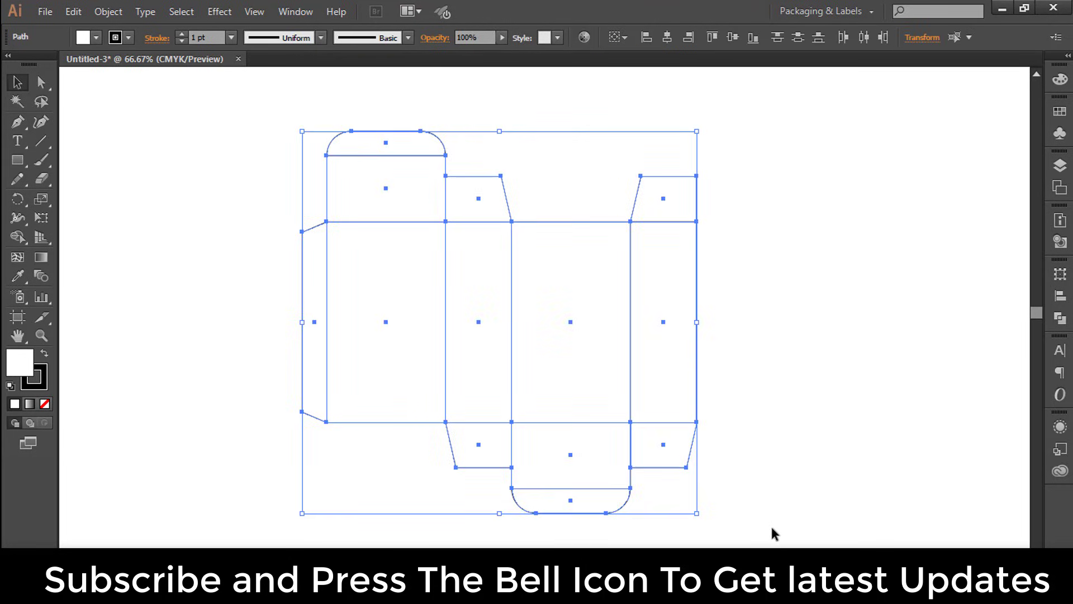
pyautogui.moveTo(406, 346)
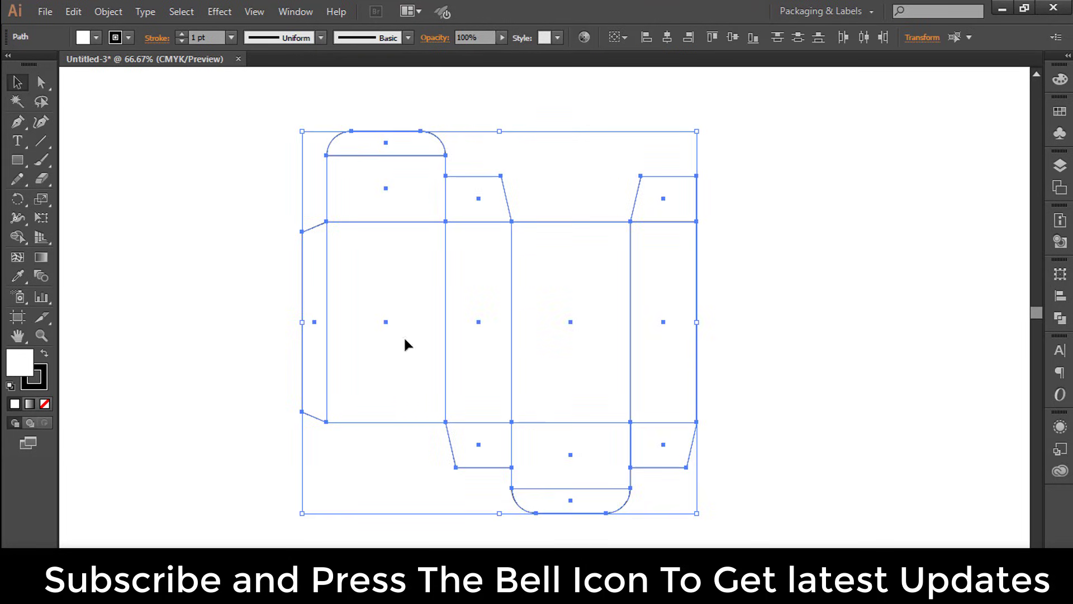
pyautogui.click(73, 12)
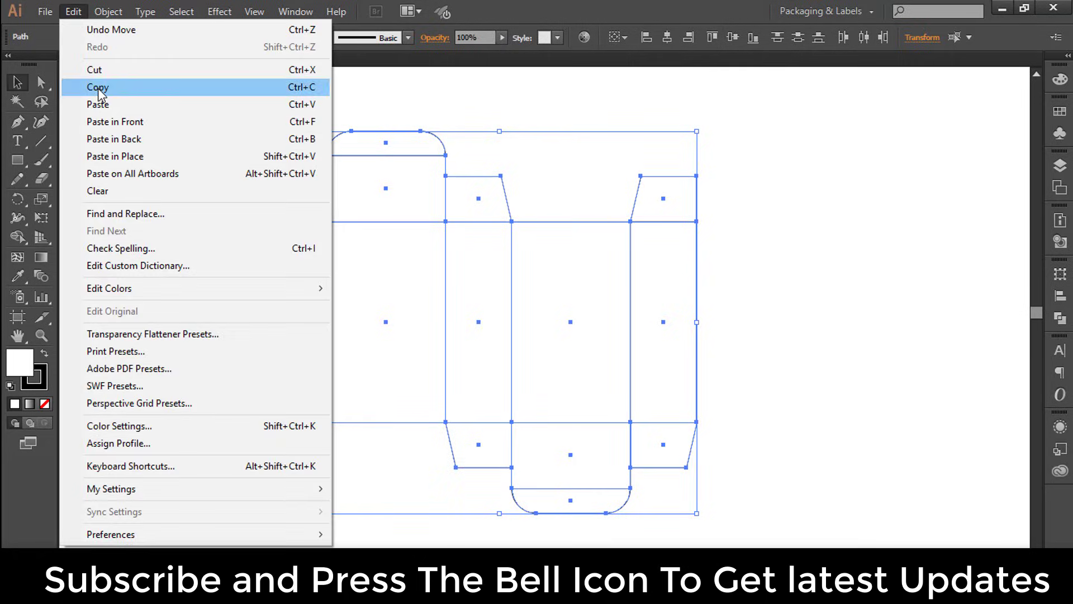
pyautogui.click(98, 87)
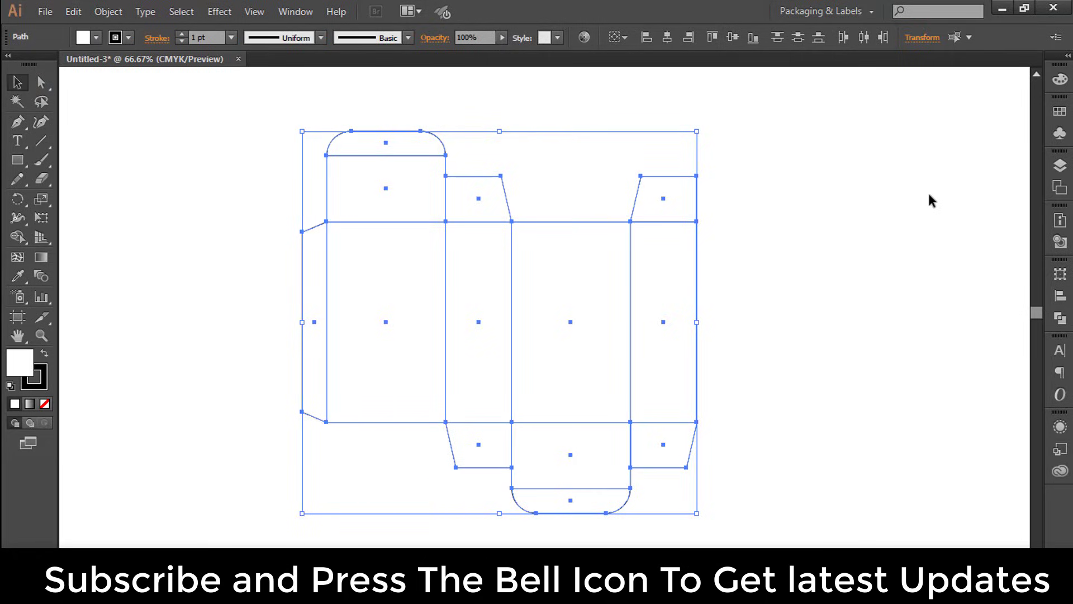
# Add Layer 2, paste the dieline copy in front on it with Layer 1 locked, then unlock Layer 1
pyautogui.click(1060, 167)
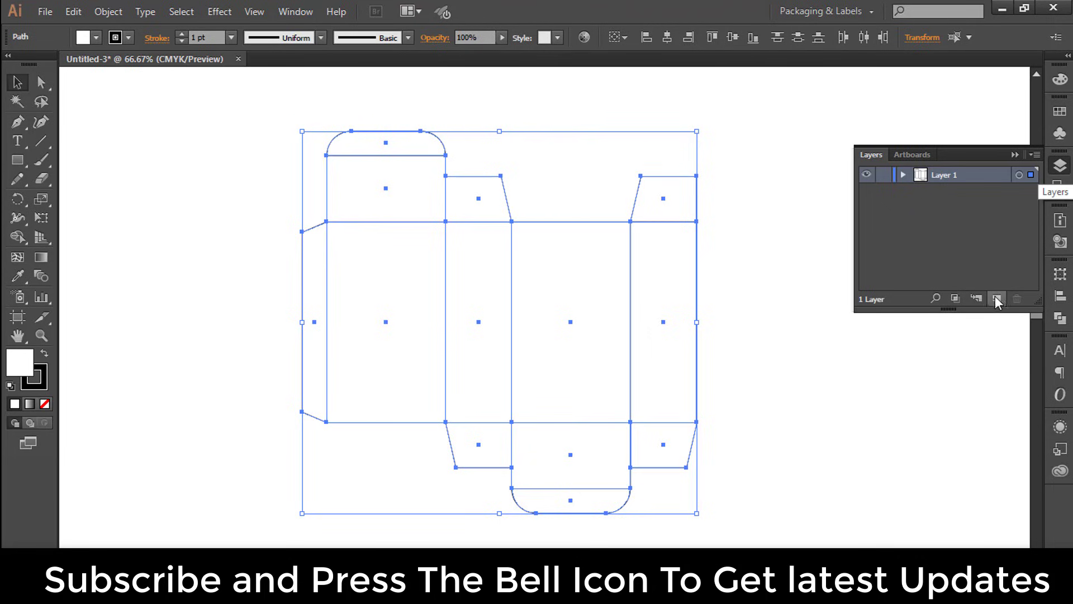
pyautogui.click(998, 298)
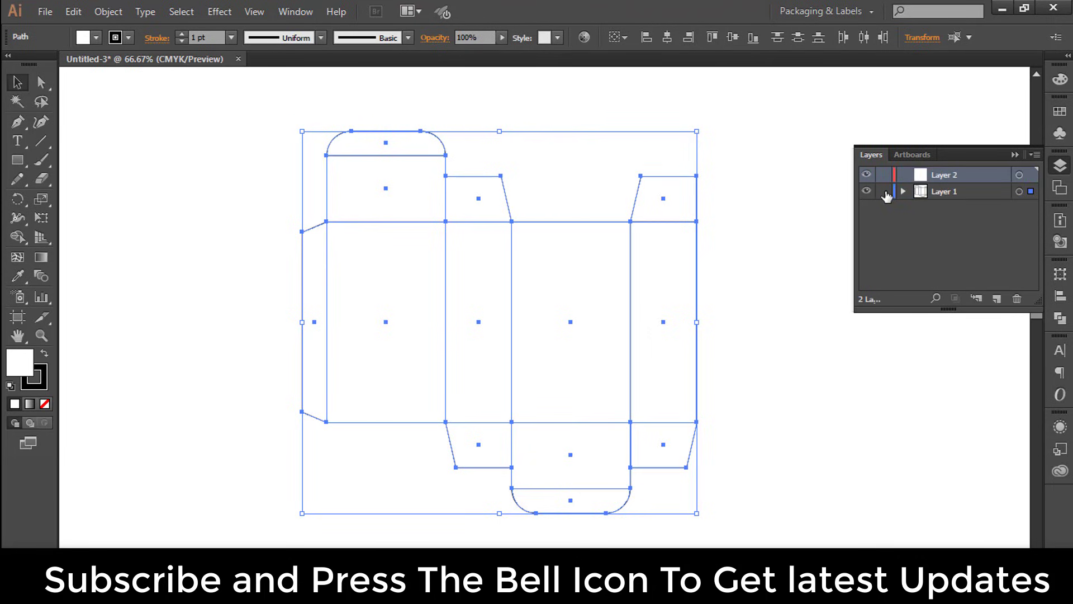
pyautogui.click(883, 191)
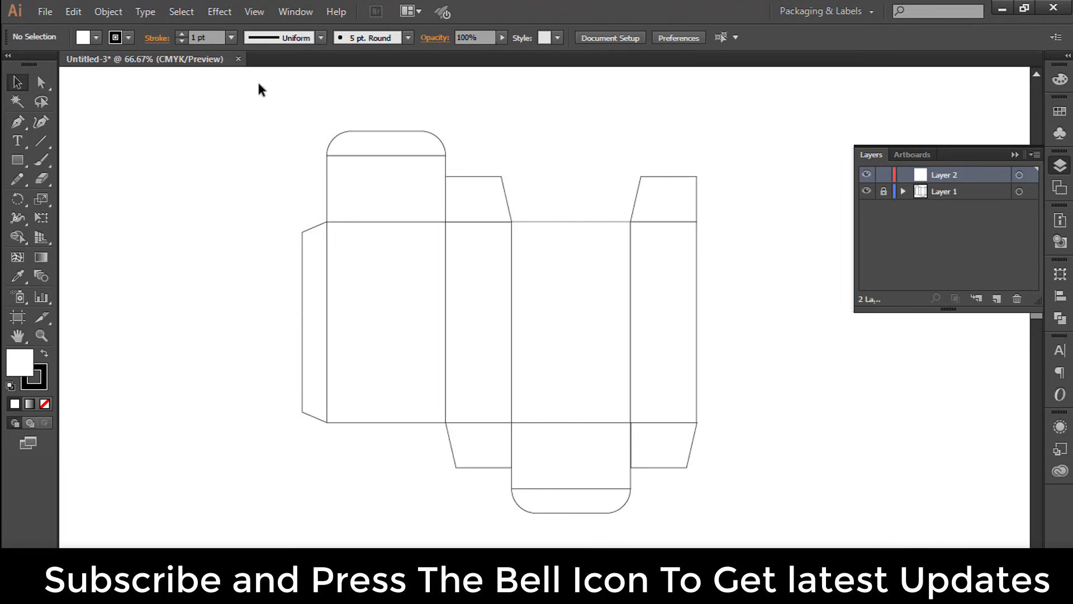
pyautogui.click(73, 12)
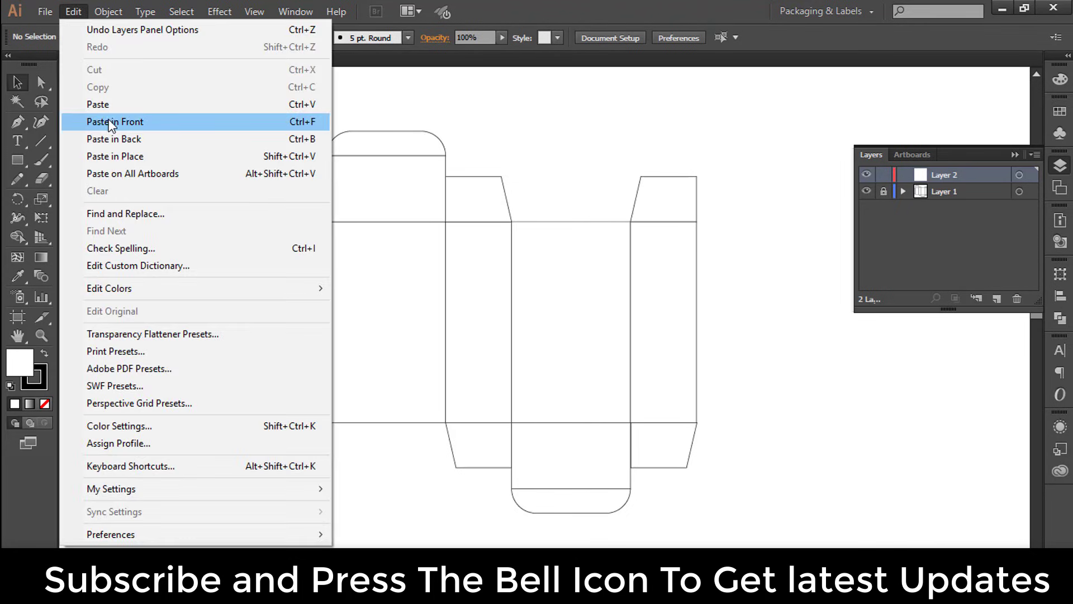
pyautogui.click(114, 122)
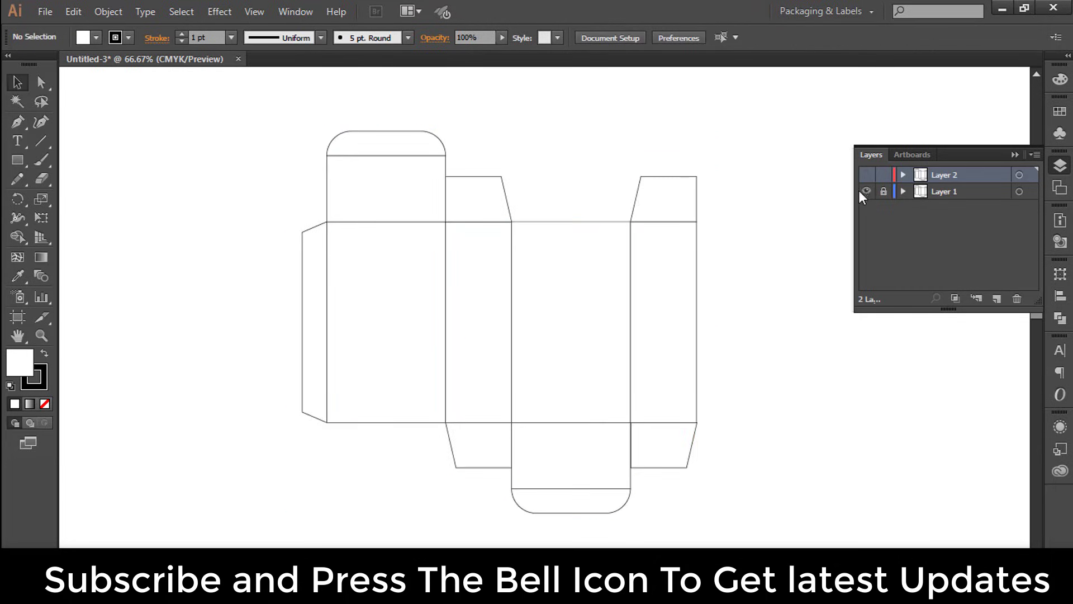
pyautogui.click(884, 191)
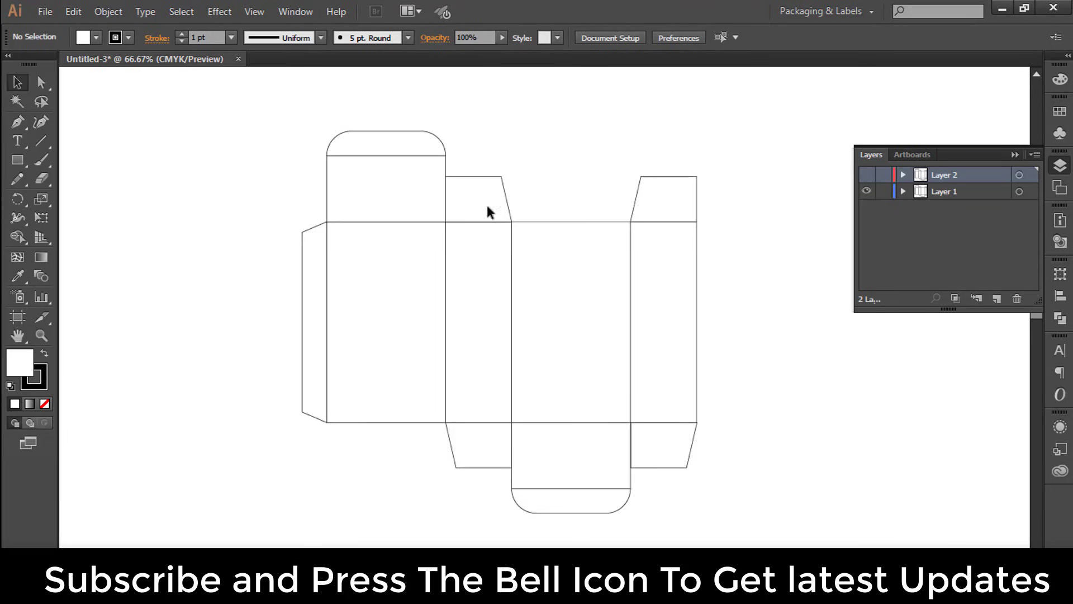
# Unite all Layer 1 dieline pieces into one outer outline with Pathfinder
pyautogui.press('ctrl+a')
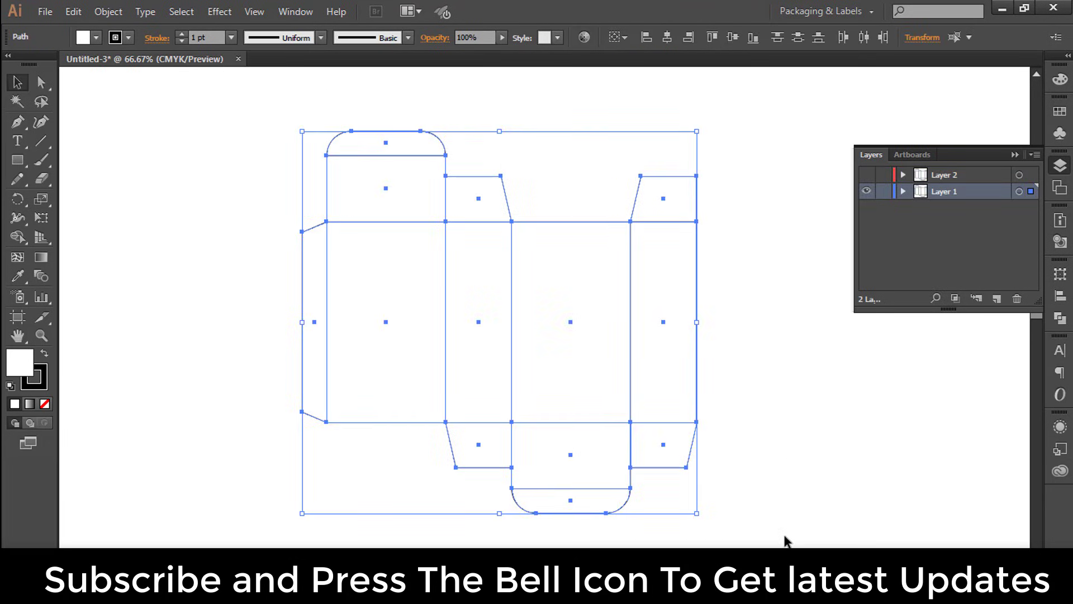
pyautogui.moveTo(1060, 319)
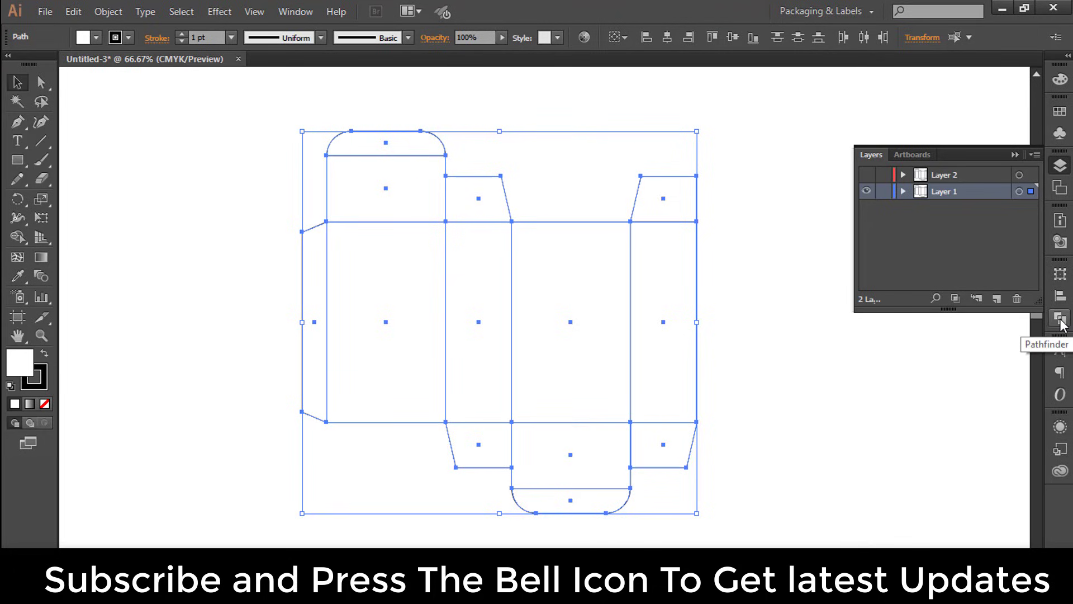
pyautogui.click(1061, 318)
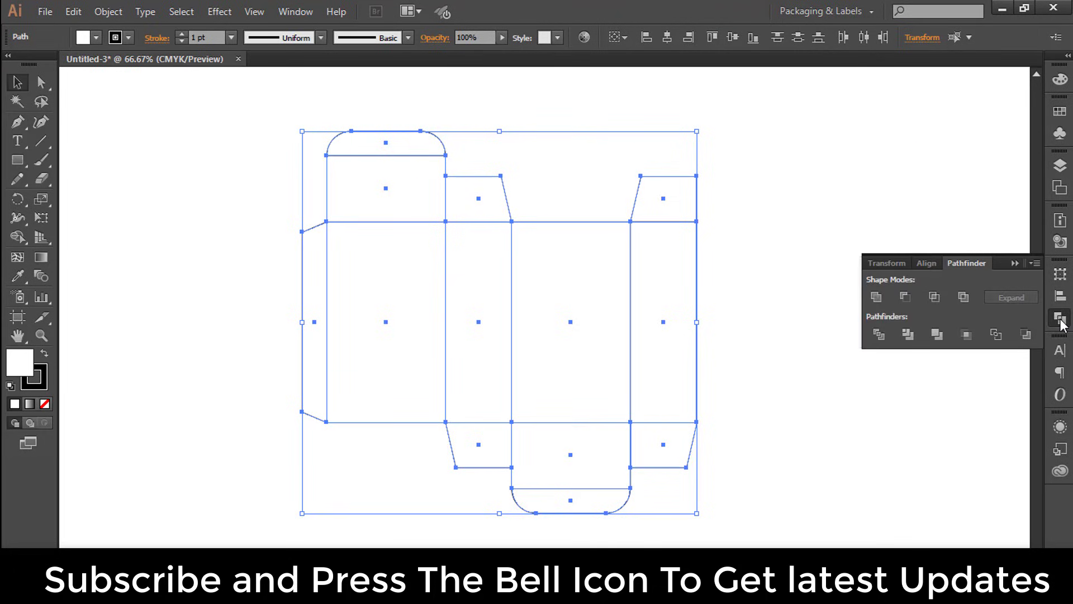
pyautogui.moveTo(876, 296)
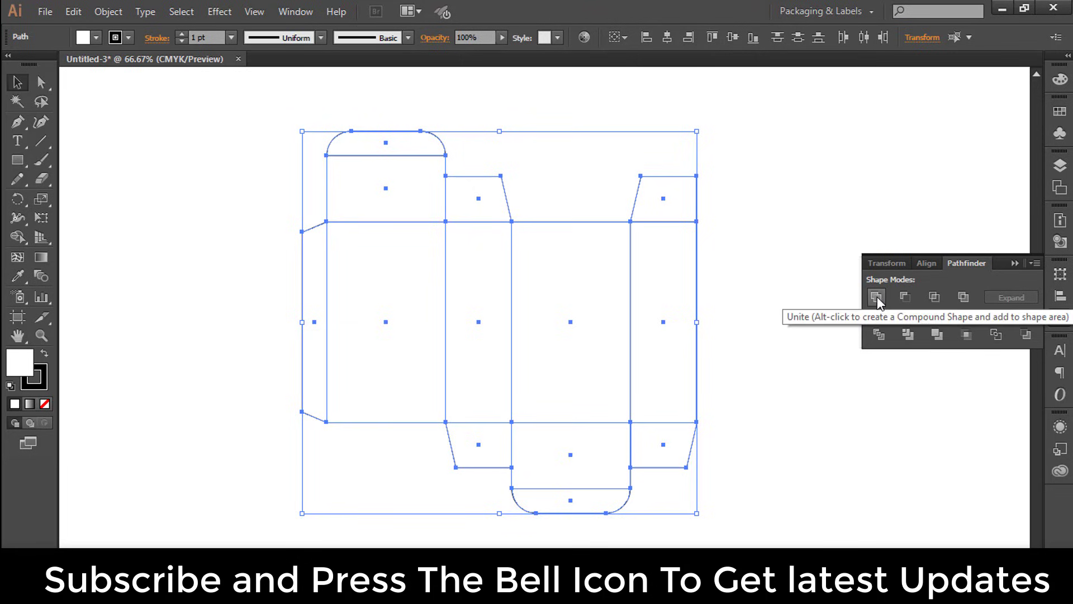
pyautogui.click(877, 296)
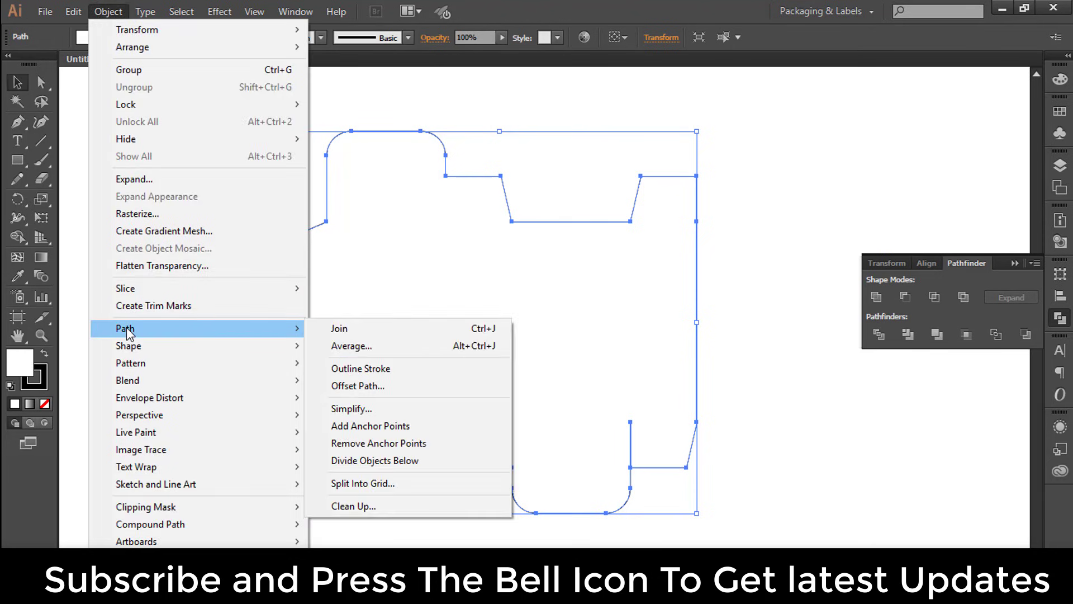
# Offset the merged outline outward by 3.175 mm with Preview on to form the double bleed border
pyautogui.click(358, 386)
pyautogui.write('0.125')
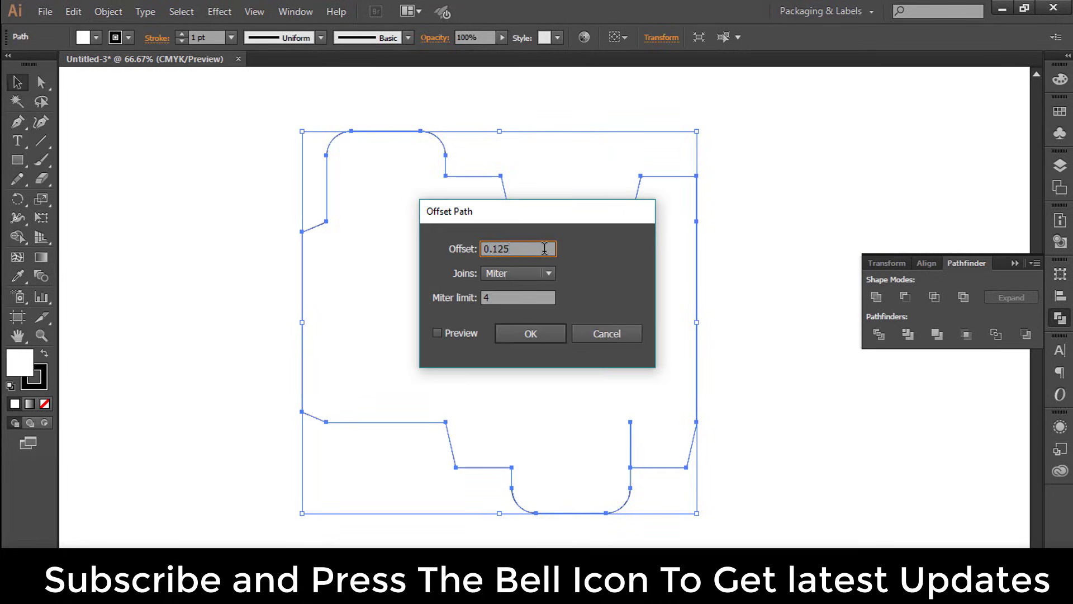
pyautogui.click(439, 333)
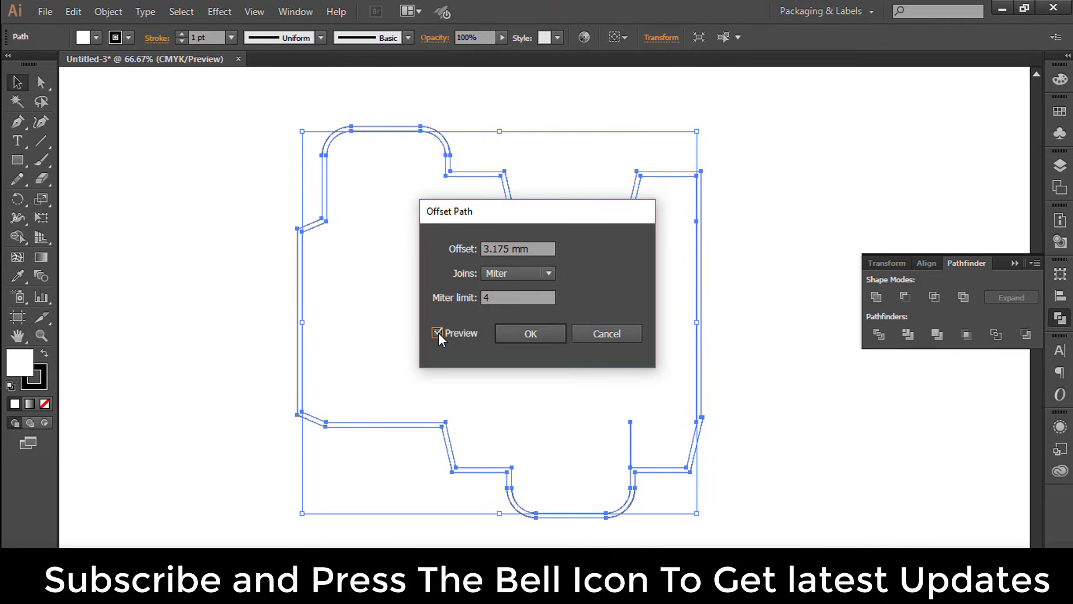
pyautogui.click(529, 333)
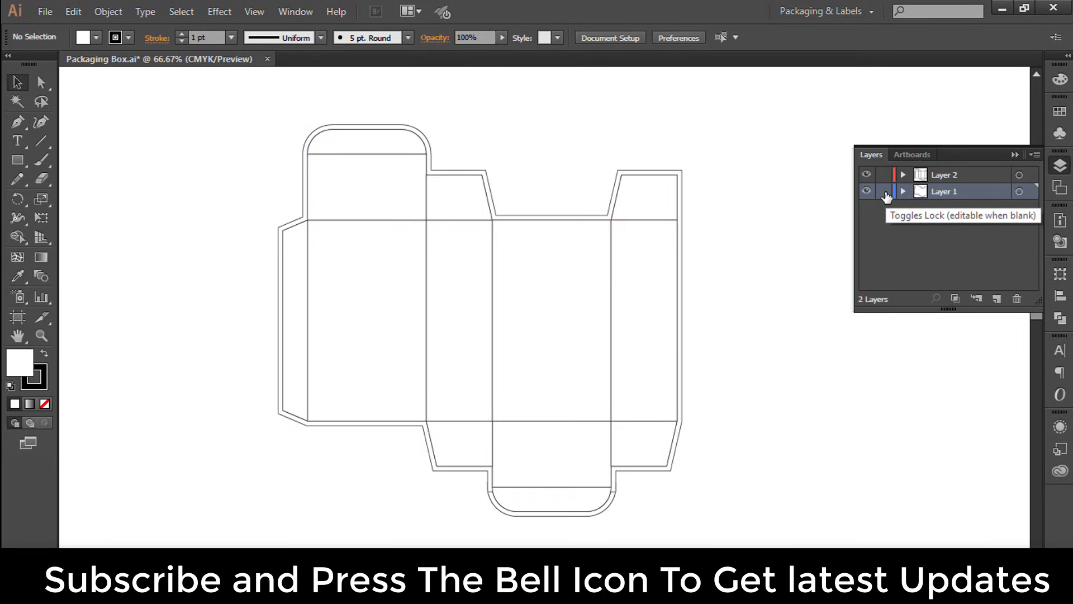
# Lock the double-outline layer and restyle the dieline copy from the Swatches panel
pyautogui.click(884, 191)
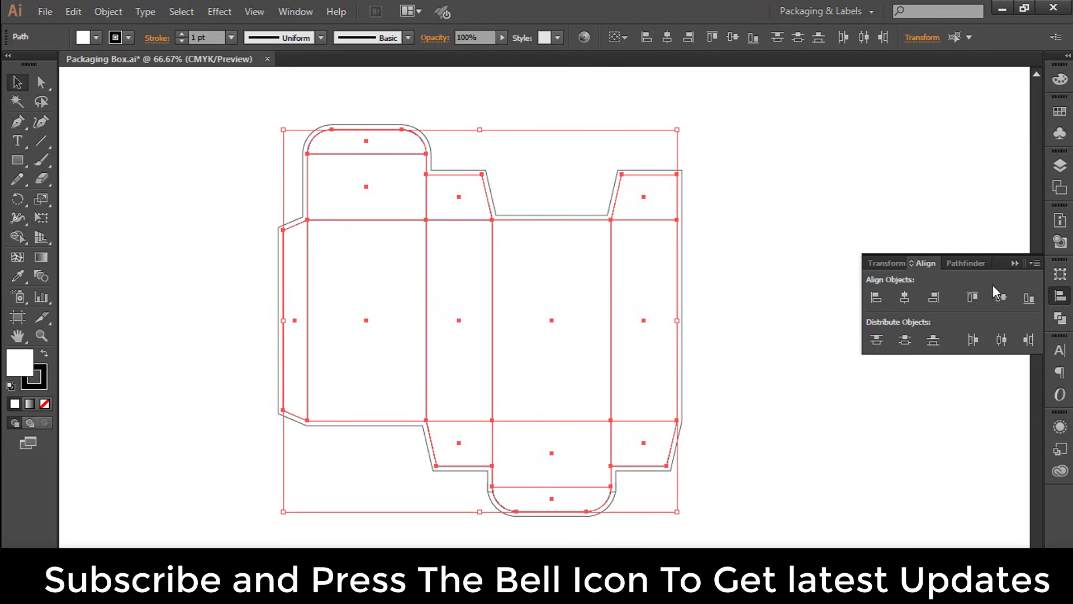
pyautogui.click(966, 263)
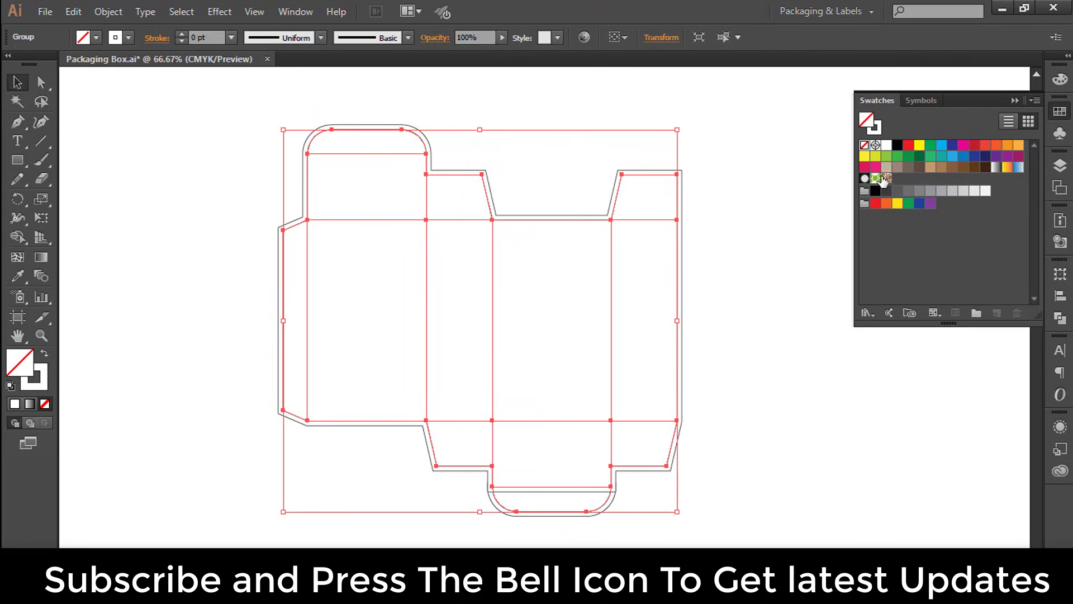
pyautogui.click(899, 145)
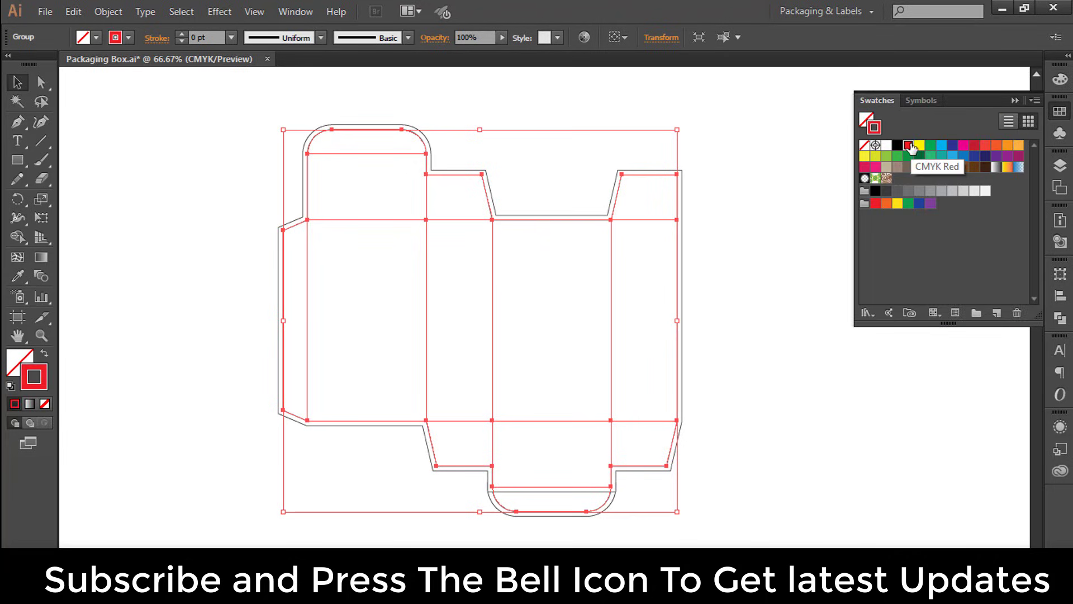
# Enable Remove Redundant Points in the Pathfinder Options
pyautogui.click(866, 146)
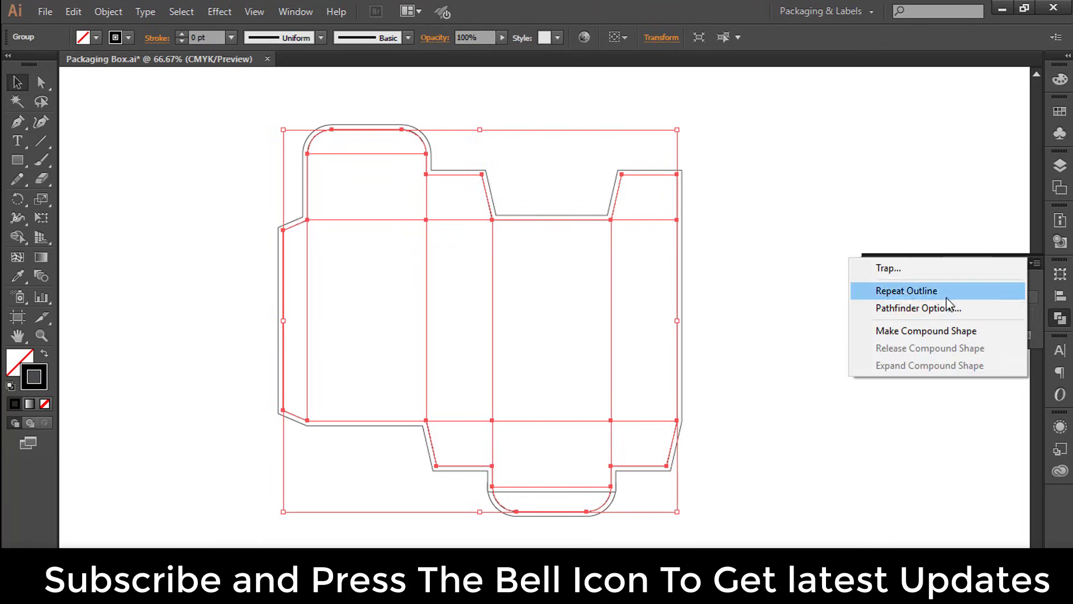
pyautogui.click(917, 307)
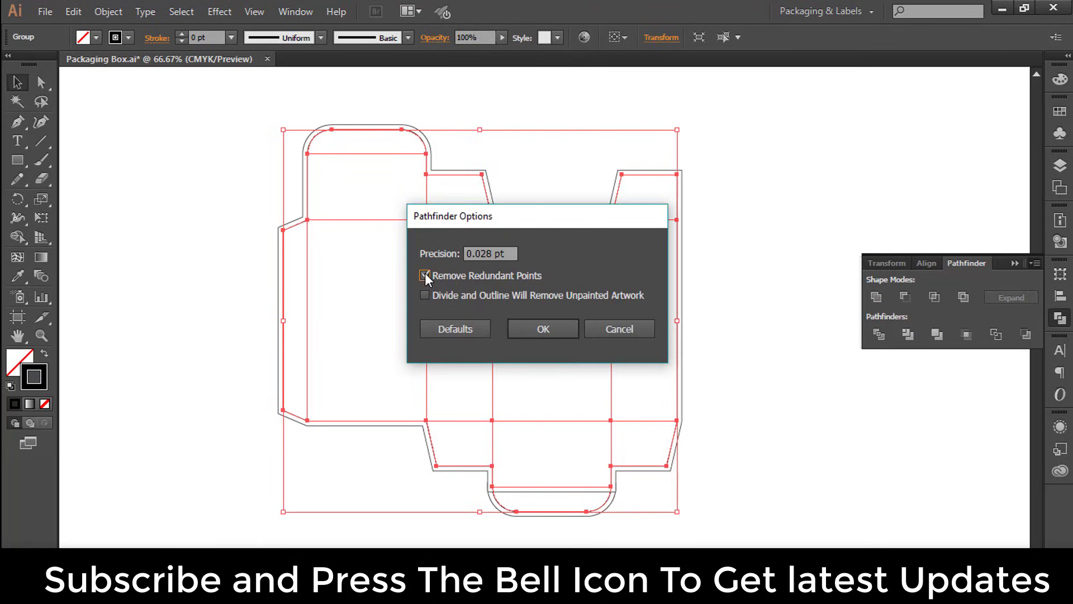
pyautogui.click(542, 329)
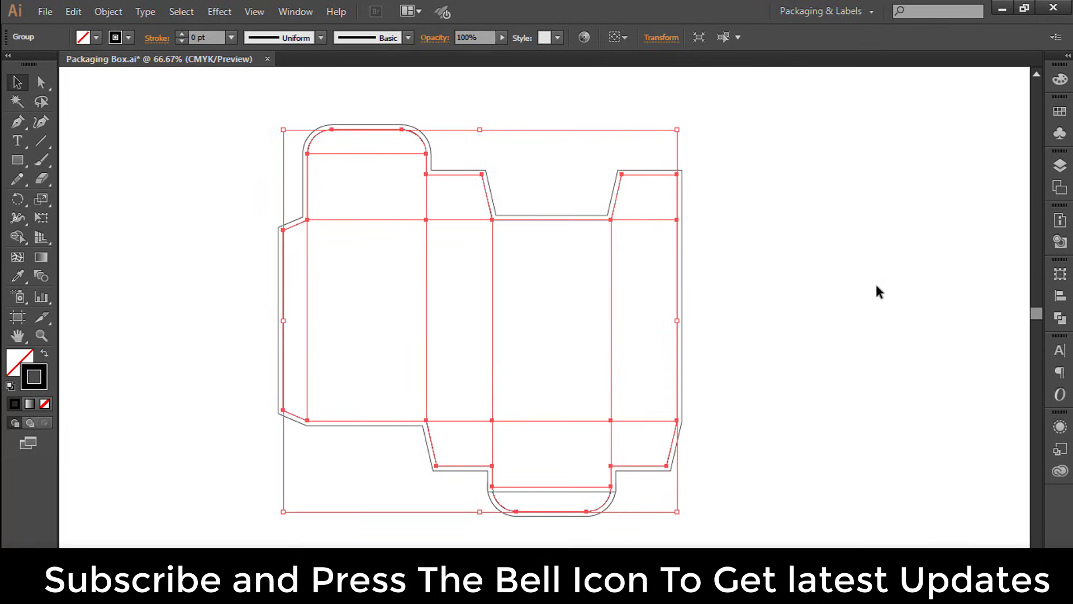
# Marquee-select the inner fold lines of the copy and stroke them CMYK Red
pyautogui.click(231, 138)
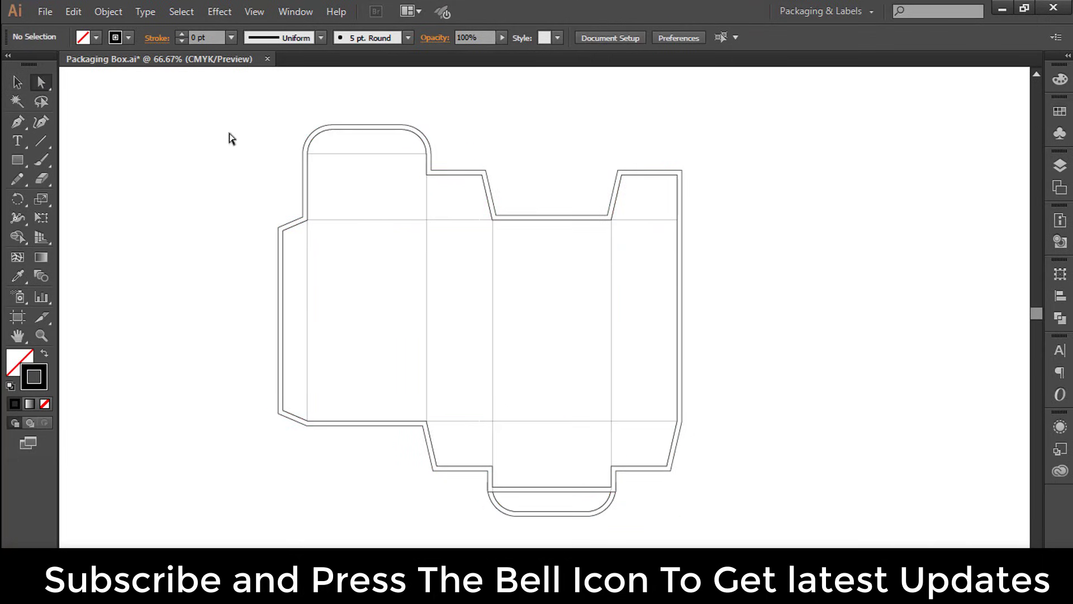
pyautogui.moveTo(335, 297); pyautogui.dragTo(512, 310)
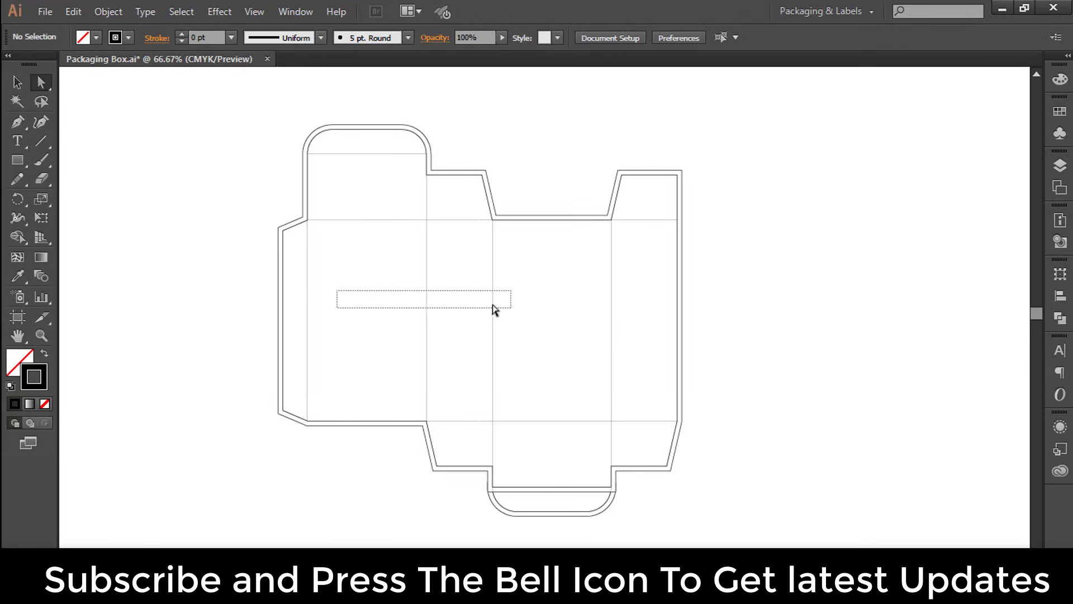
pyautogui.click(307, 304)
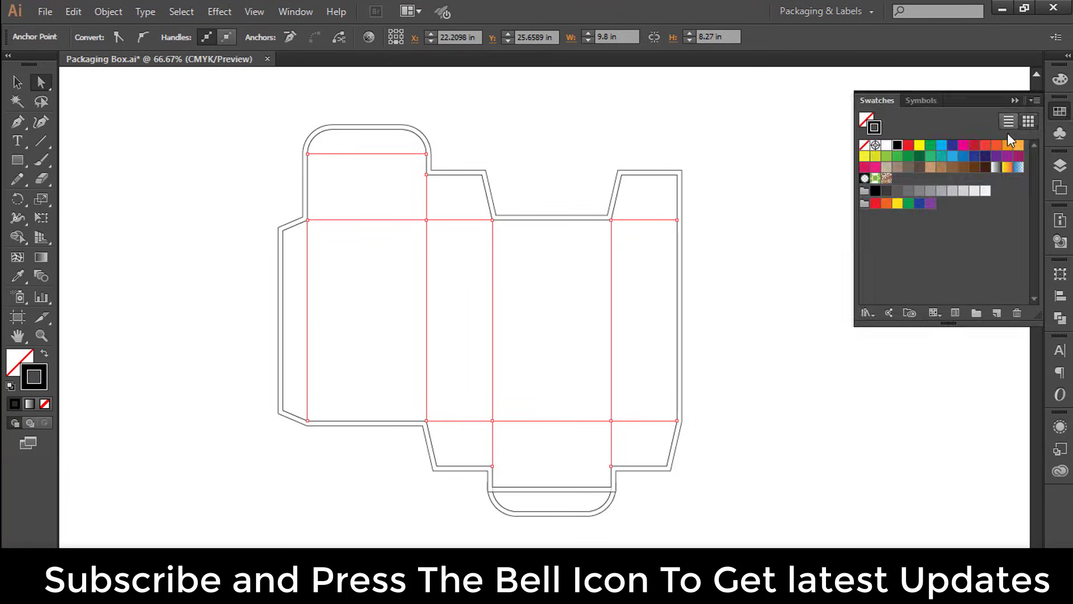
pyautogui.click(908, 145)
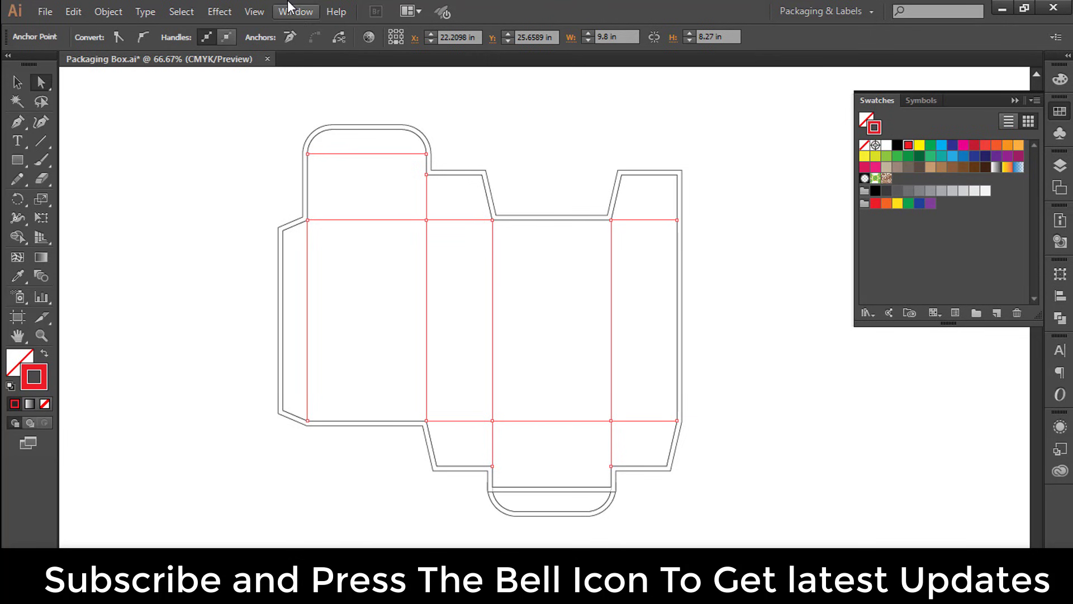
# Give the red fold lines a 10 pt dashed stroke at 2 pt weight
pyautogui.click(295, 11)
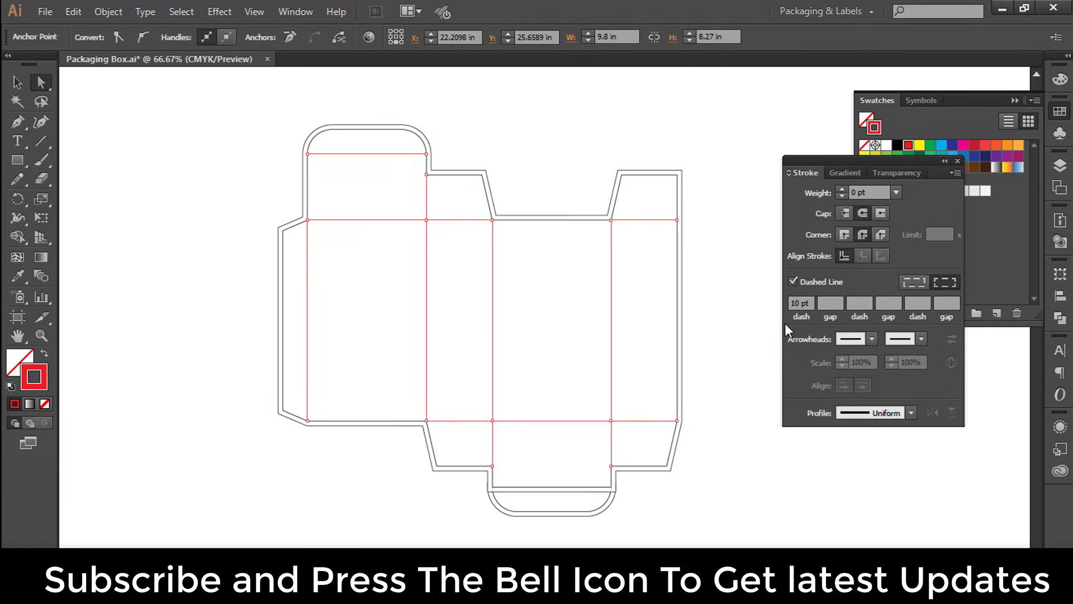
pyautogui.click(843, 189)
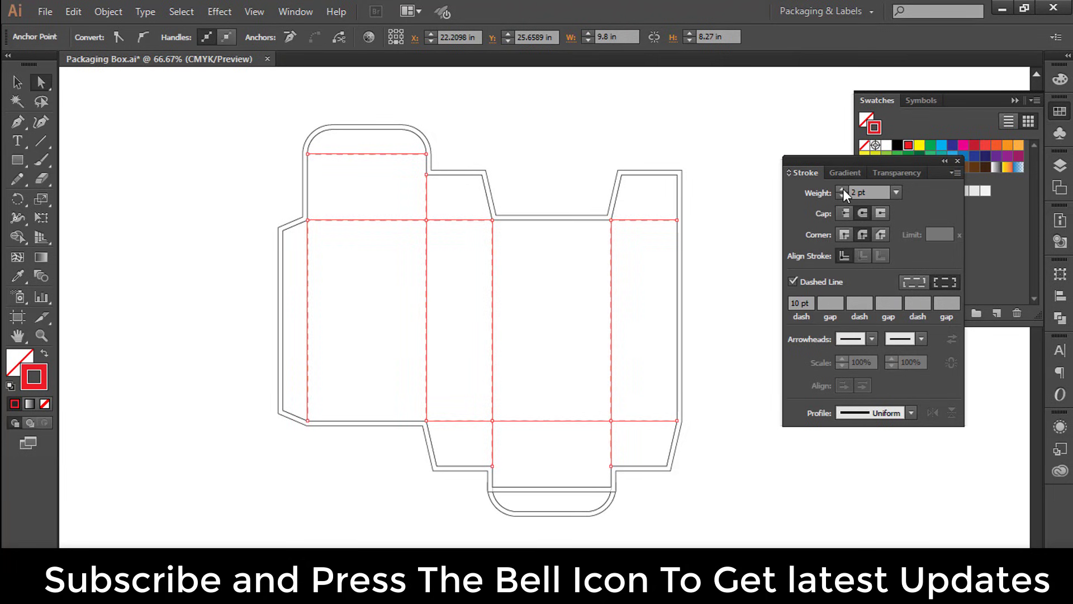
pyautogui.moveTo(593, 299)
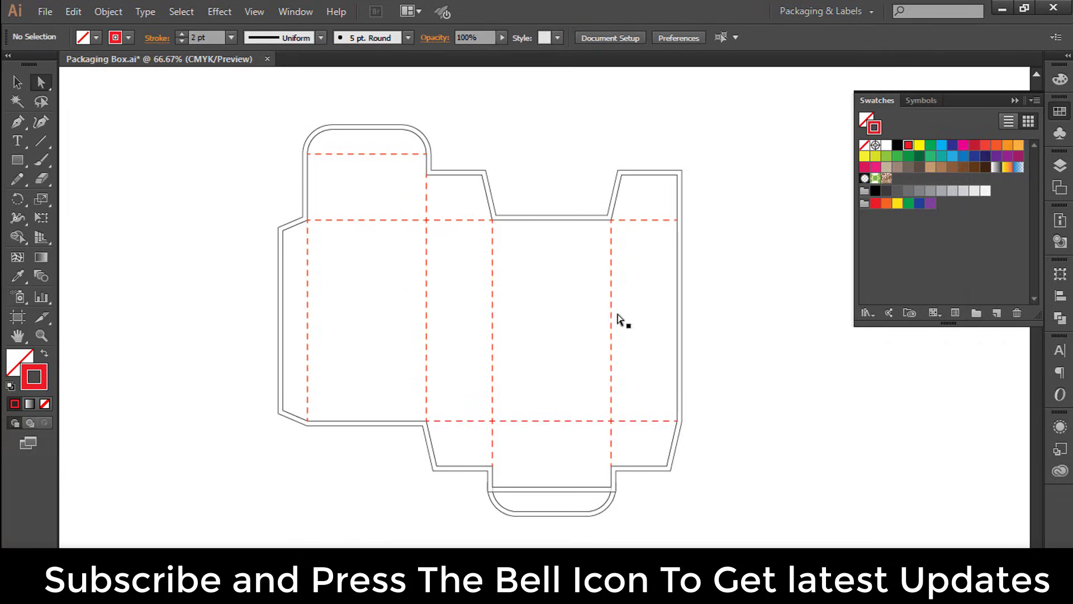
pyautogui.moveTo(757, 345)
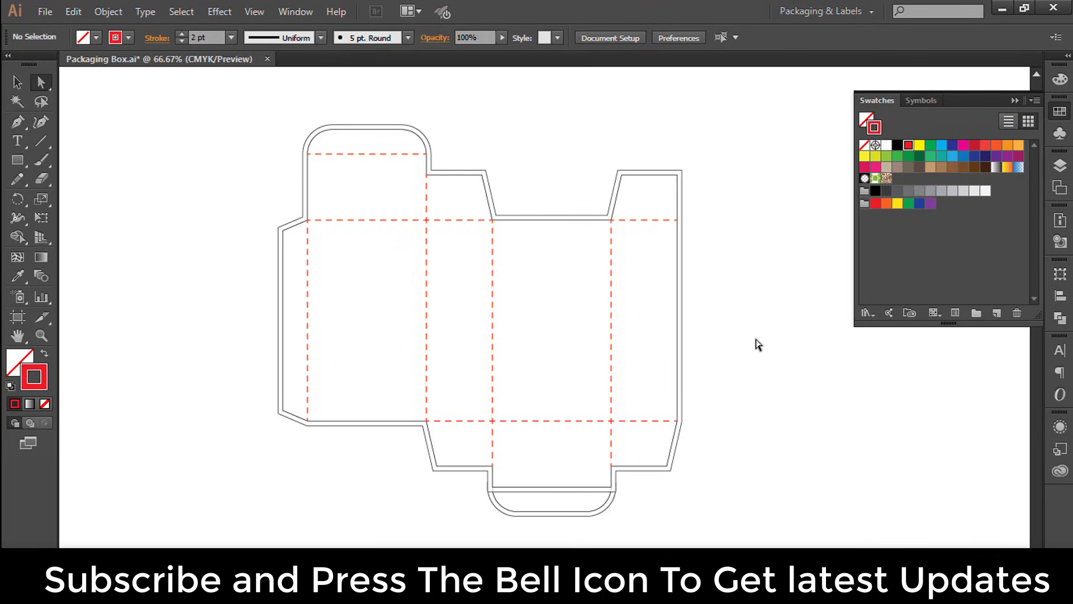
pyautogui.moveTo(476, 414)
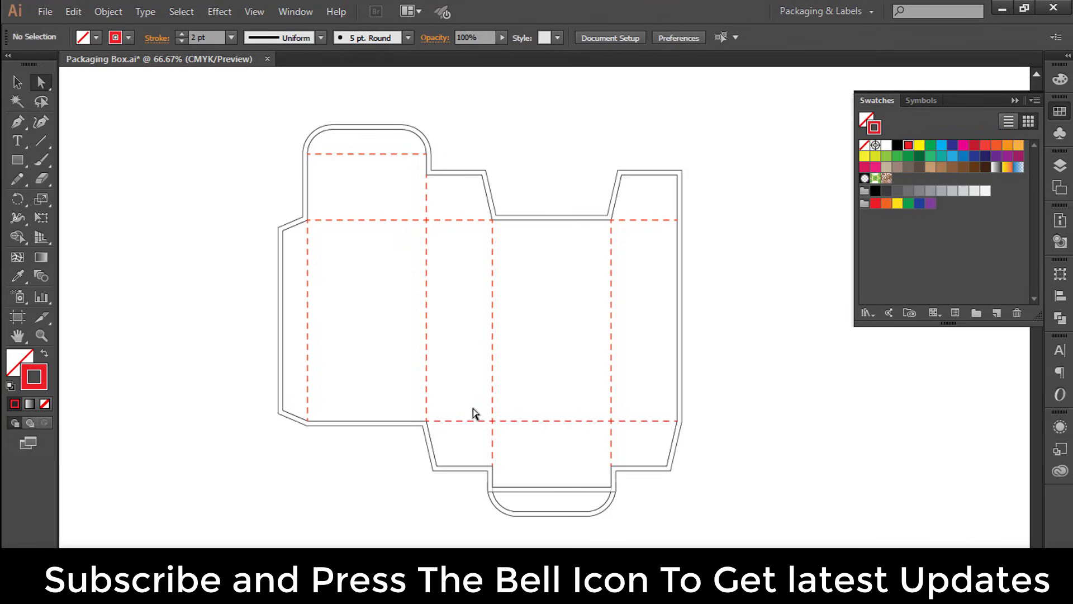
pyautogui.moveTo(749, 512)
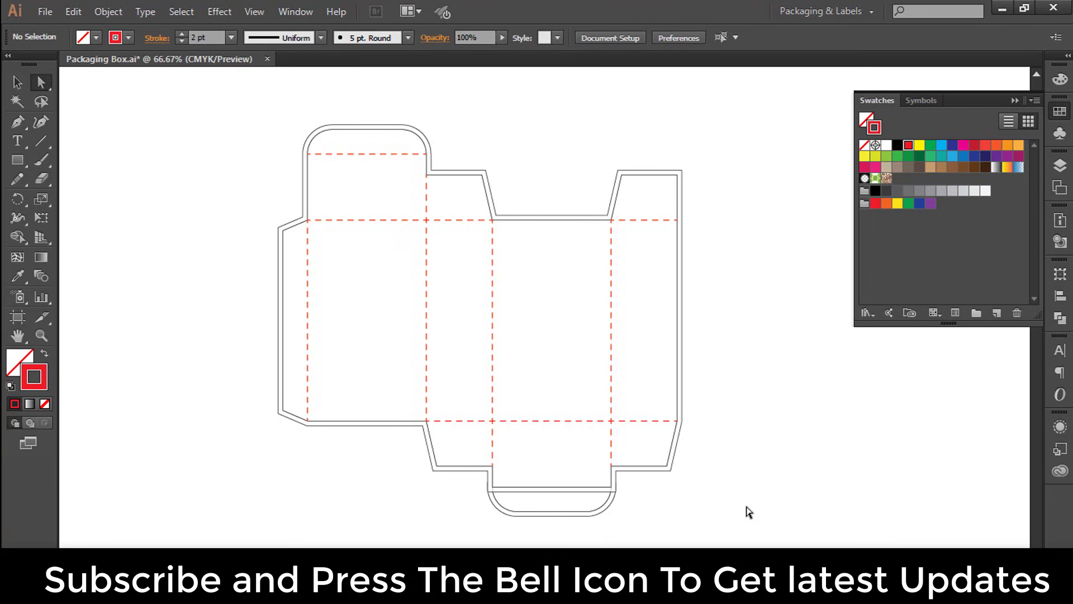